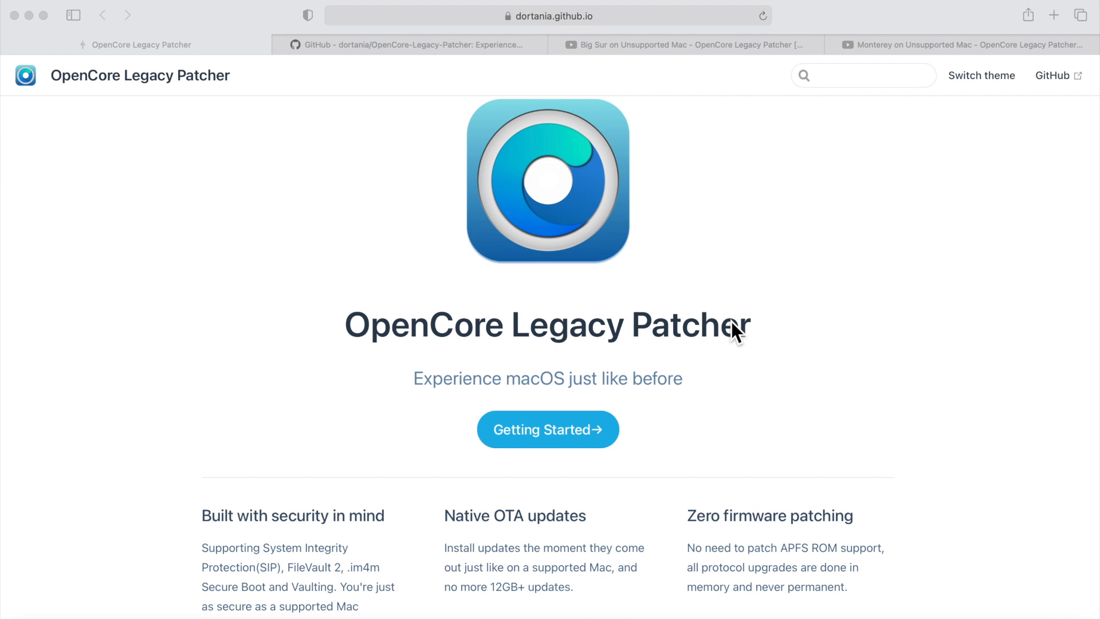
{"action": "mouse_move", "coordinate": [752, 207]}
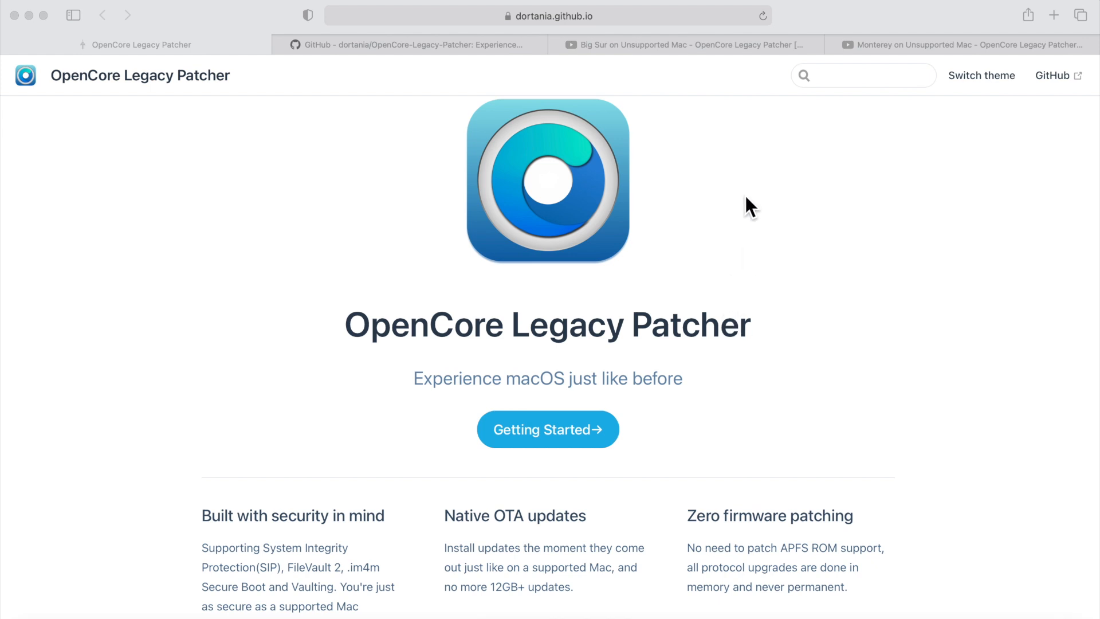
Flip through the Big Sur and Monterey video tabs and return to the OpenCore Legacy Patcher site
{"action": "left_click", "coordinate": [674, 45]}
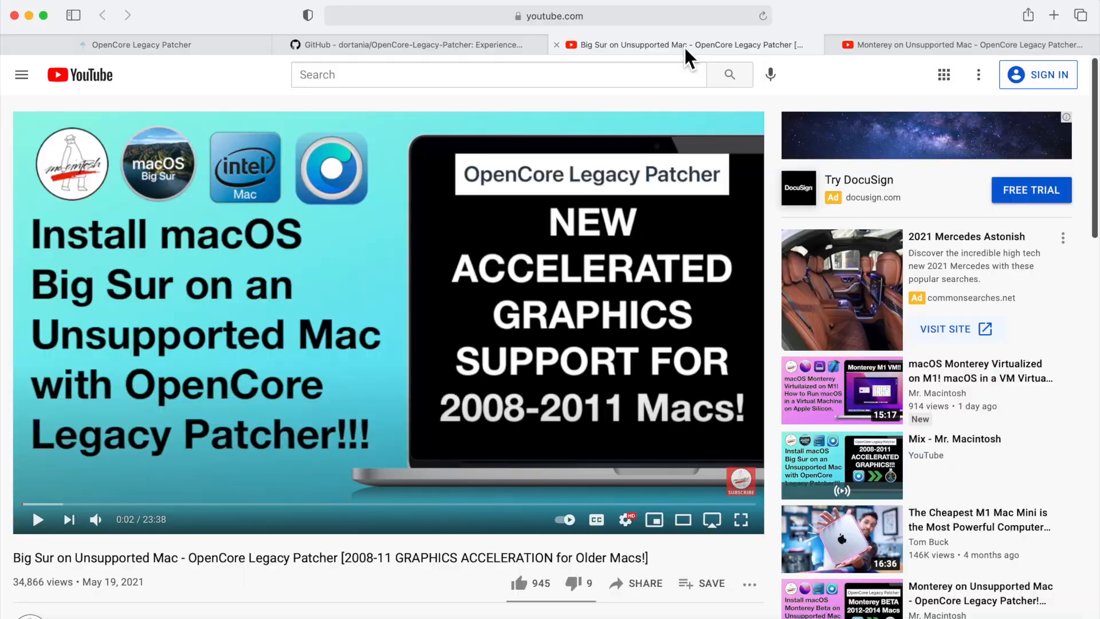
{"action": "mouse_move", "coordinate": [832, 53]}
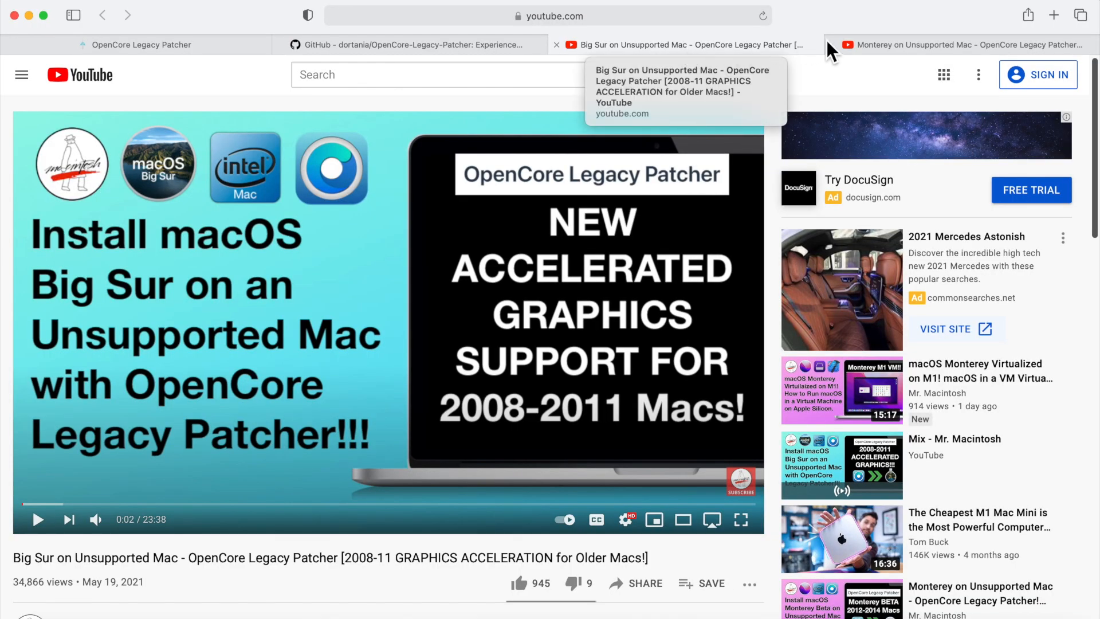
{"action": "left_click", "coordinate": [955, 45]}
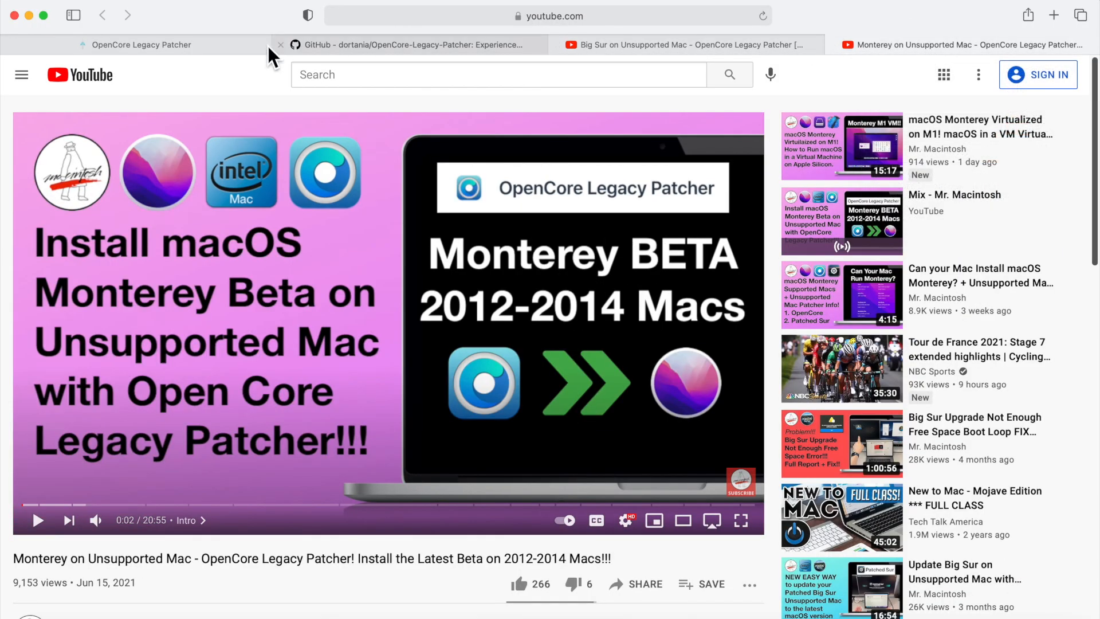
{"action": "left_click", "coordinate": [140, 44]}
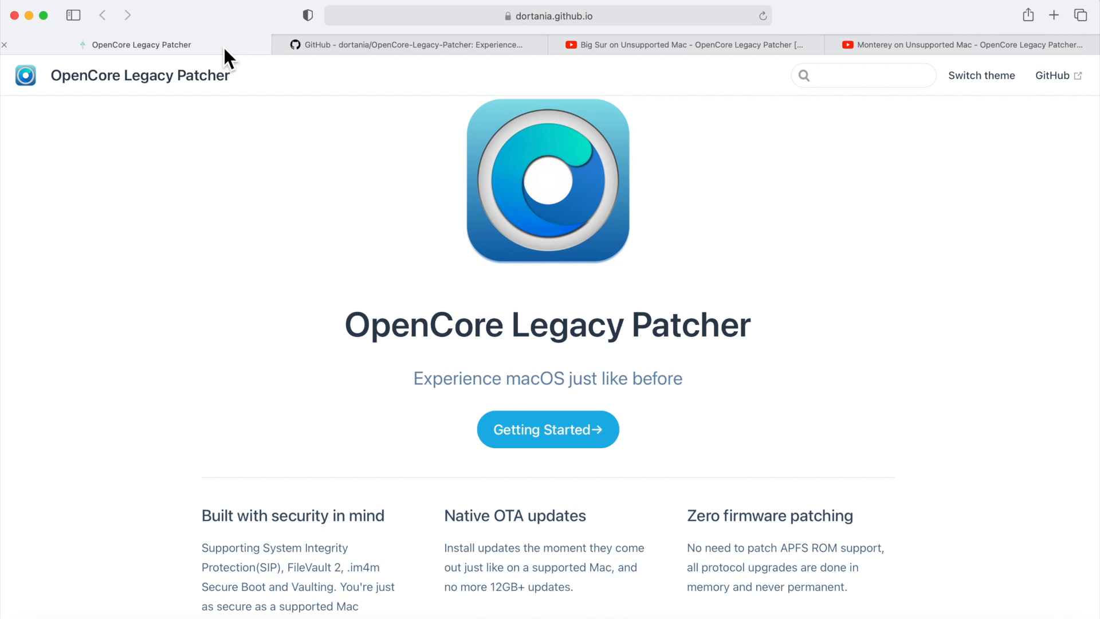
{"action": "mouse_move", "coordinate": [492, 371]}
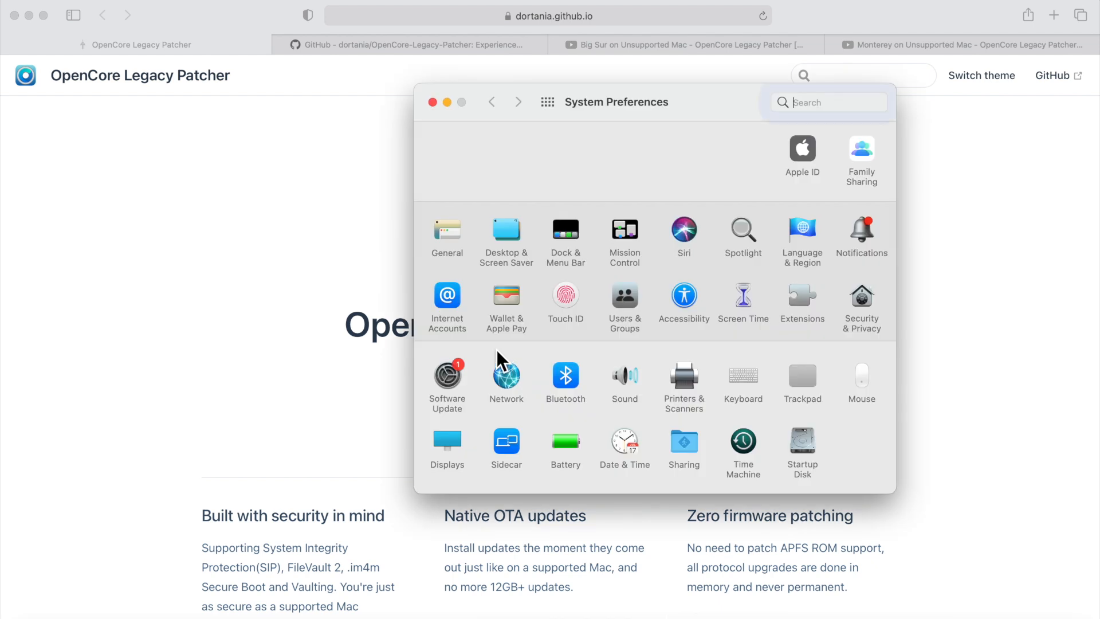
Bring up Software Update in System Preferences and start checking for updates
{"action": "left_click", "coordinate": [447, 376]}
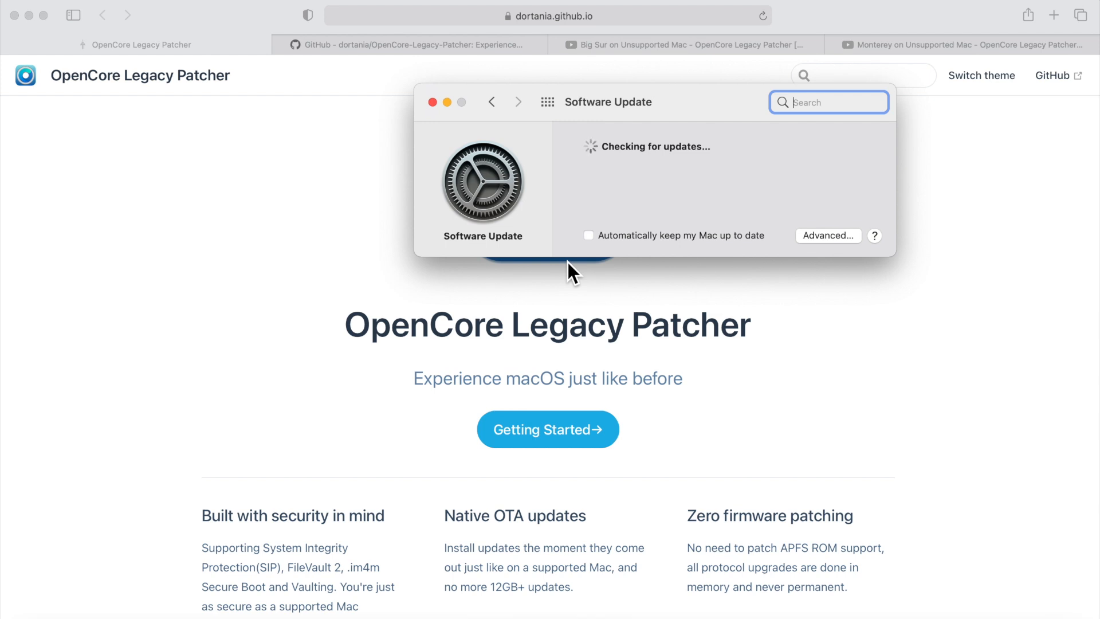
{"action": "left_click", "coordinate": [411, 44]}
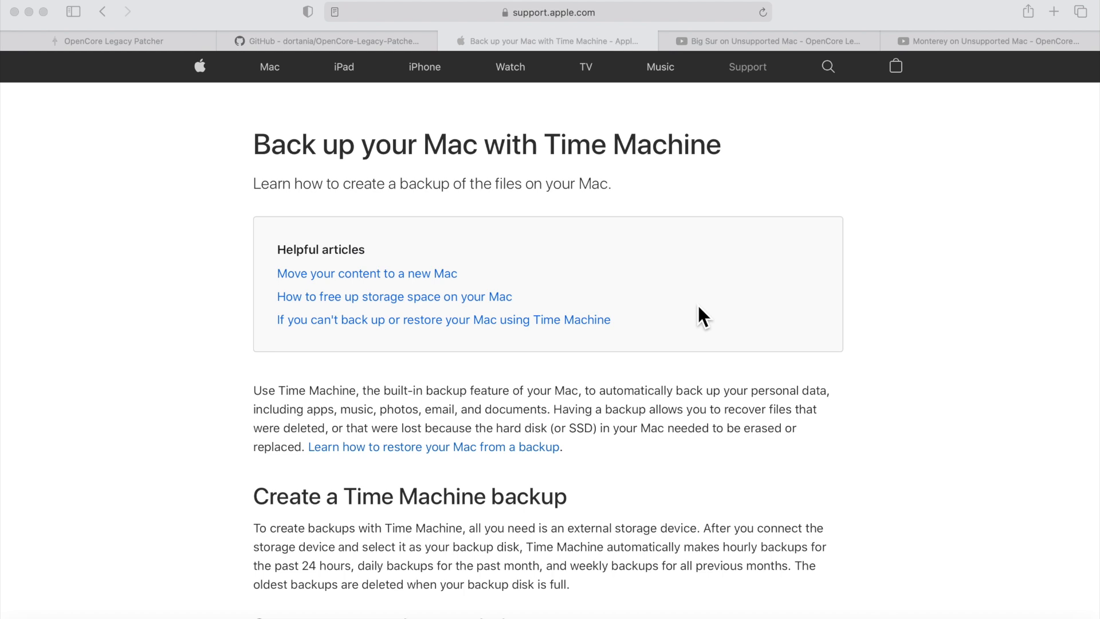
{"action": "mouse_move", "coordinate": [760, 45]}
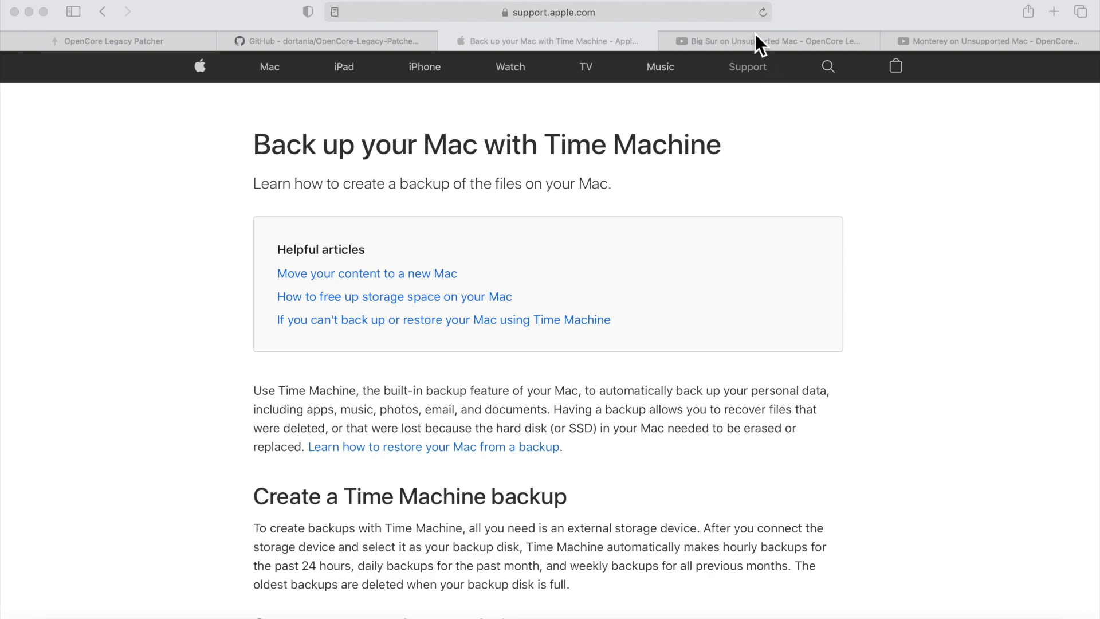
Show the Big Sur video tab, then the Monterey on Unsupported Mac video tab
{"action": "left_click", "coordinate": [765, 41]}
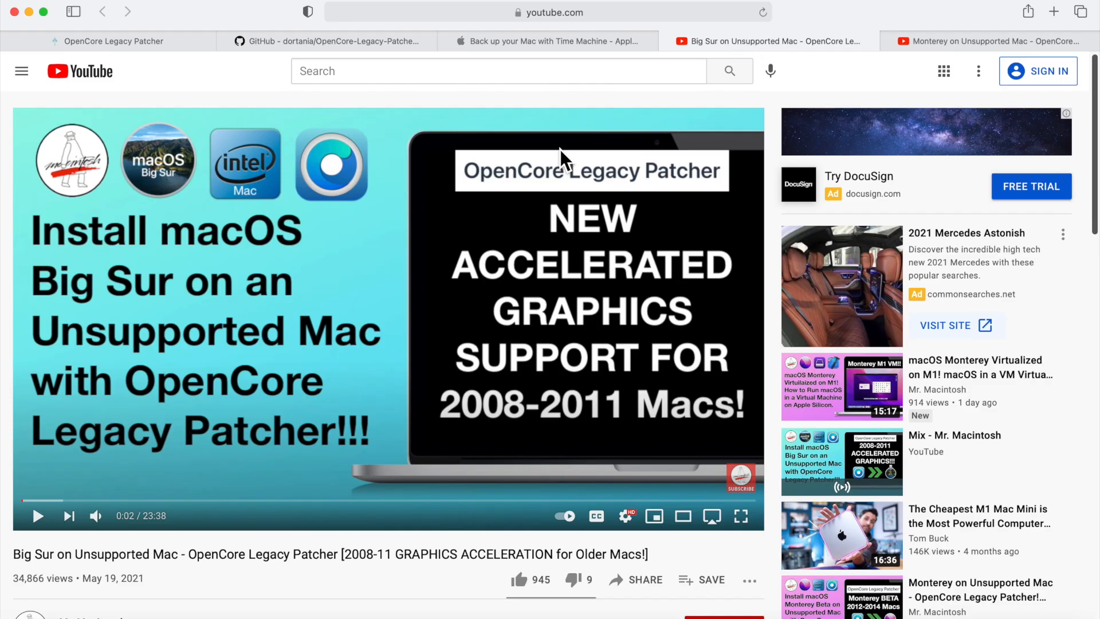
{"action": "left_click", "coordinate": [982, 41]}
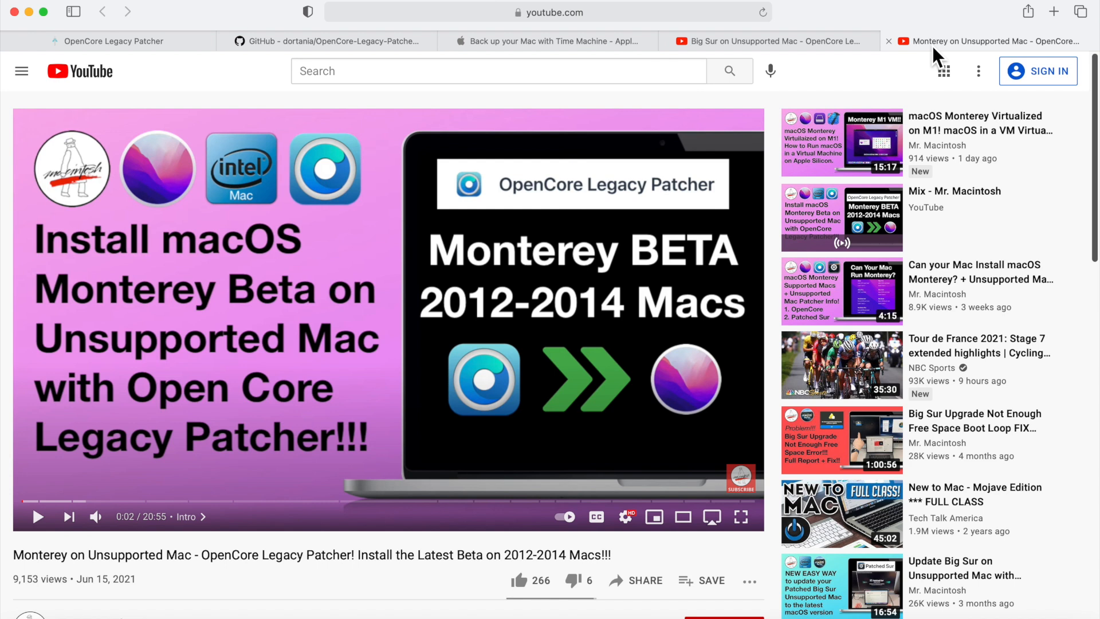
{"action": "mouse_move", "coordinate": [790, 133]}
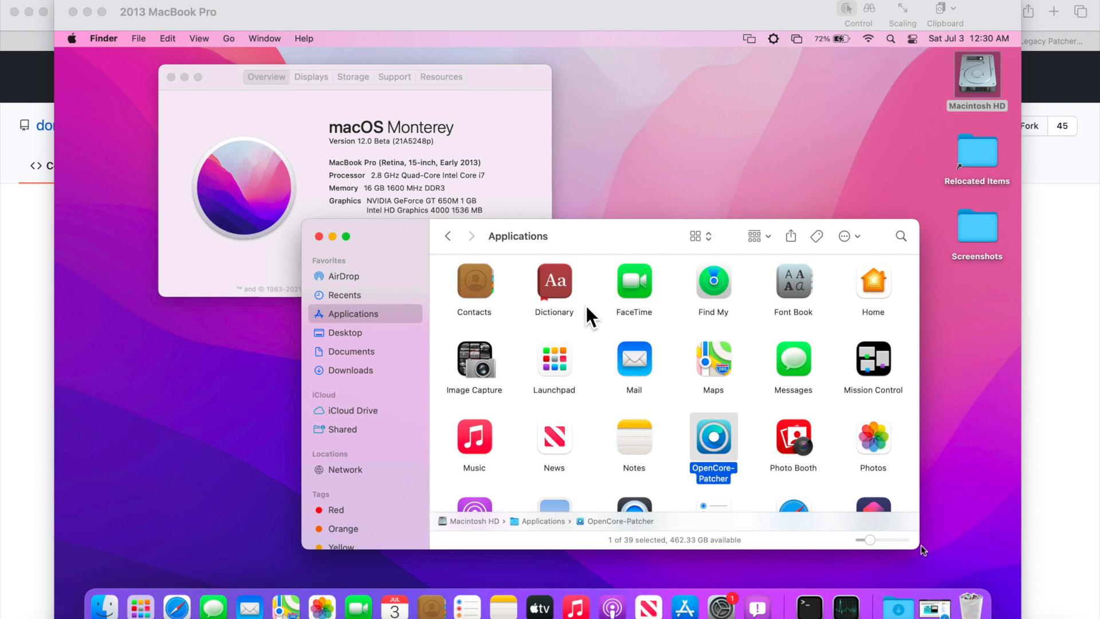
{"action": "mouse_move", "coordinate": [713, 455]}
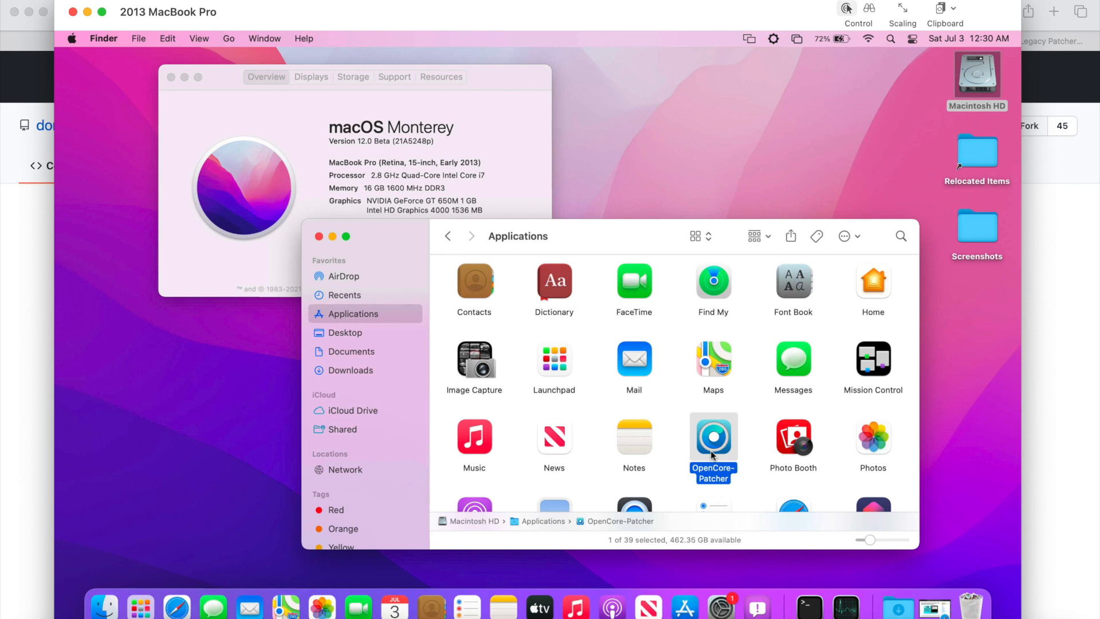
{"action": "mouse_move", "coordinate": [406, 150]}
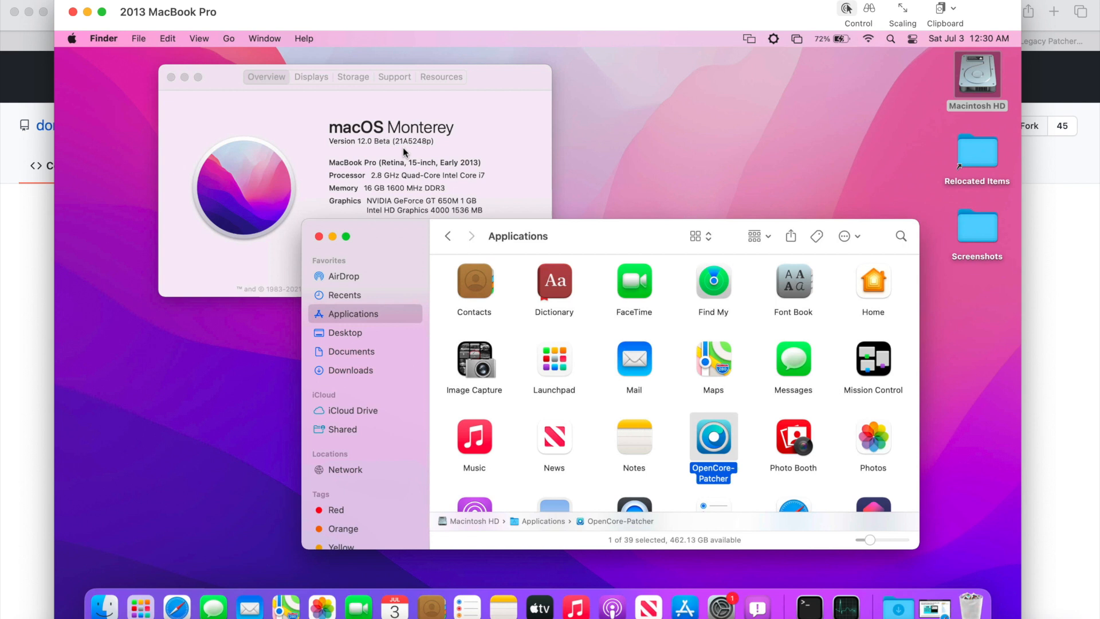
{"action": "mouse_move", "coordinate": [618, 367]}
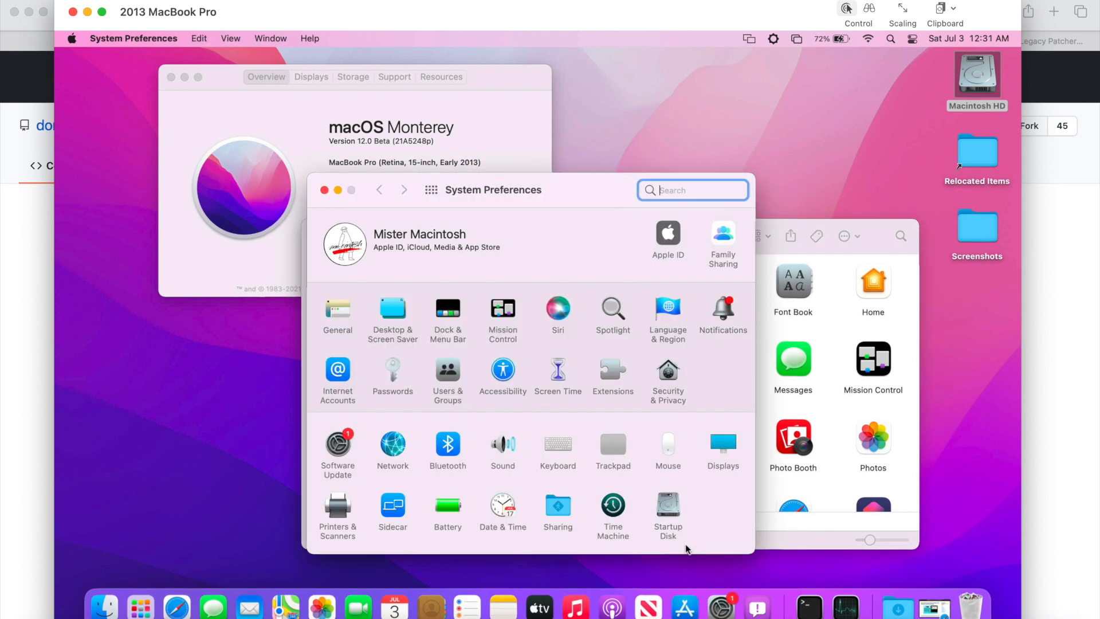
{"action": "mouse_move", "coordinate": [354, 447]}
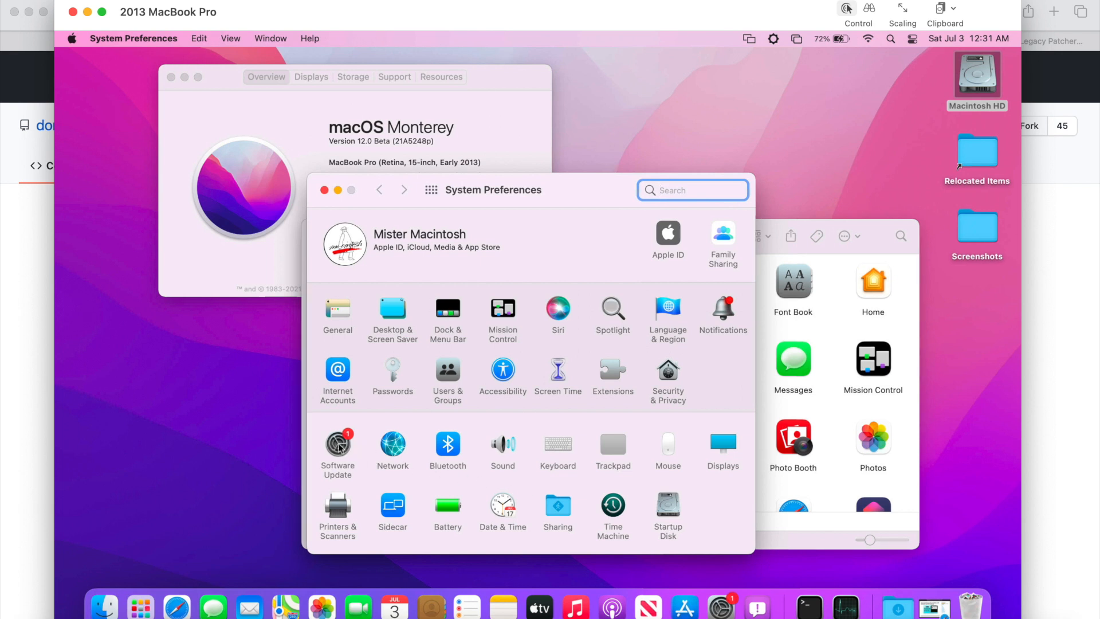
Show Software Update on the remote 2013 MacBook Pro listing macOS Monterey 12 Beta 2
{"action": "left_click", "coordinate": [337, 449]}
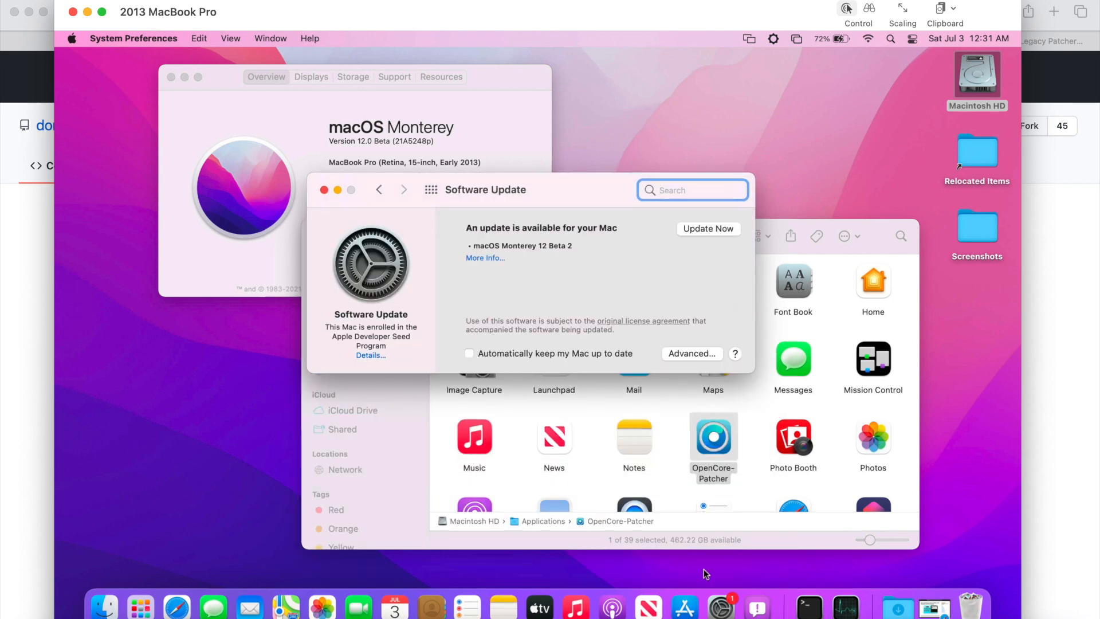
{"action": "mouse_move", "coordinate": [721, 606]}
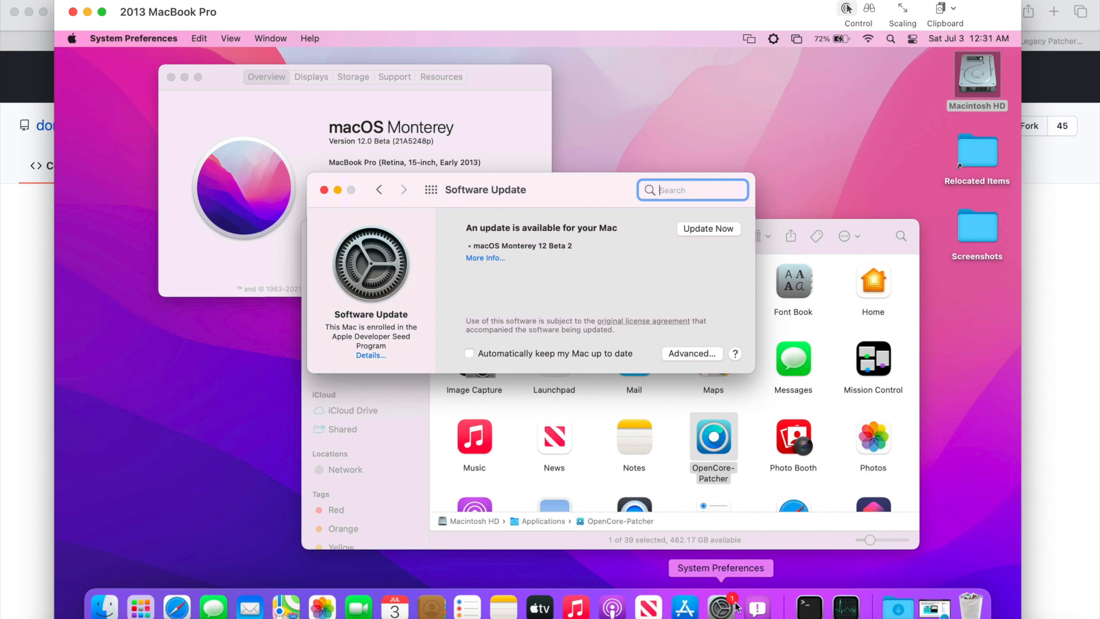
{"action": "mouse_move", "coordinate": [526, 270]}
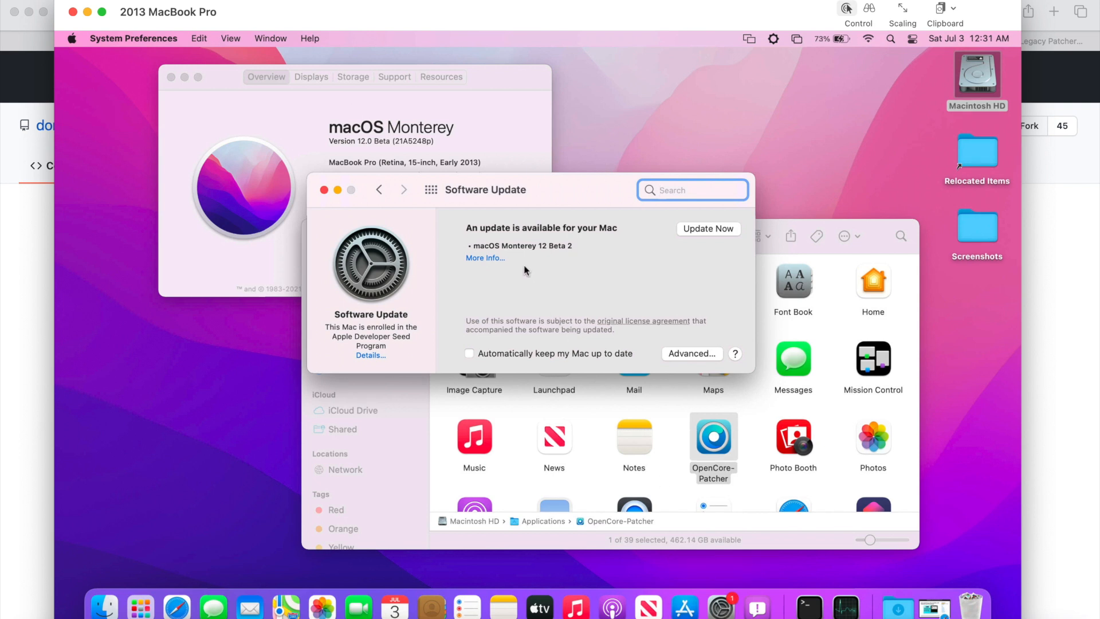
{"action": "mouse_move", "coordinate": [554, 267]}
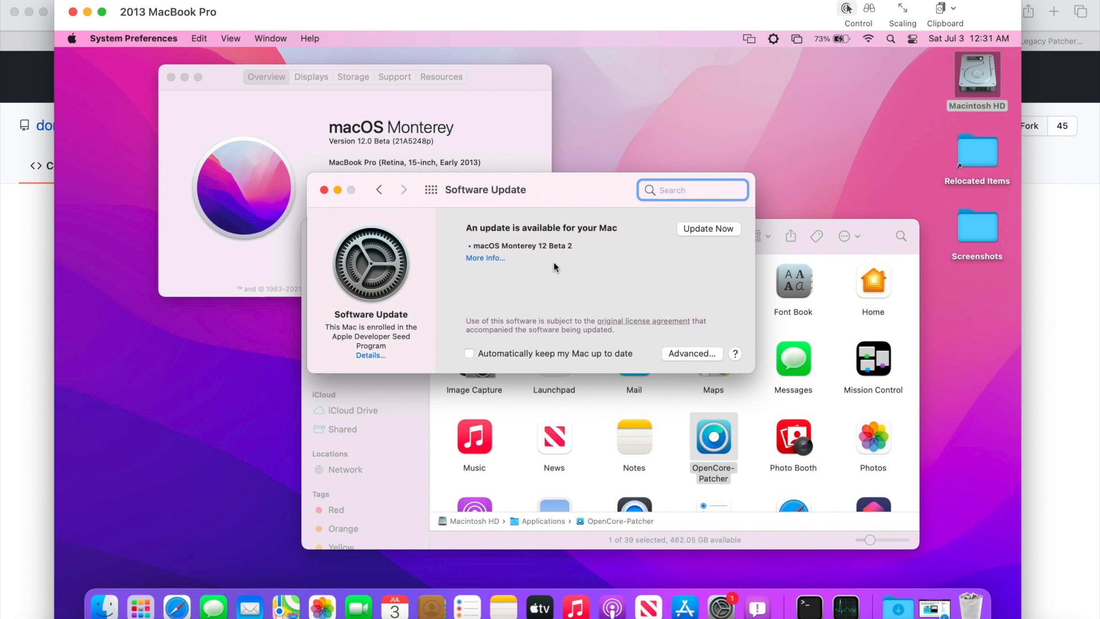
{"action": "left_click", "coordinate": [693, 189]}
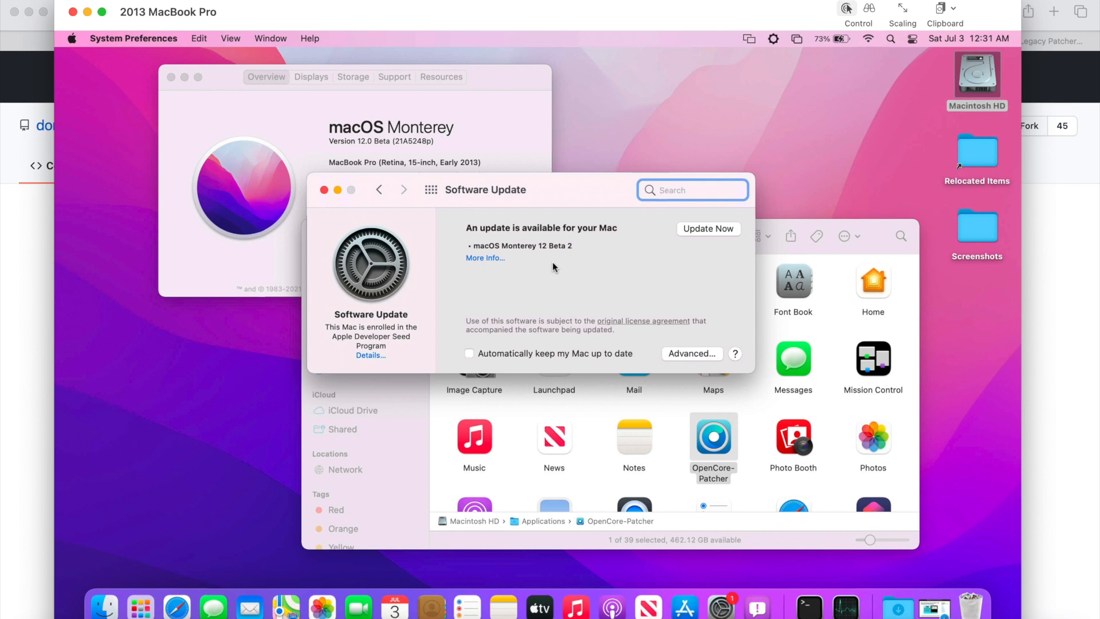
{"action": "mouse_move", "coordinate": [489, 265]}
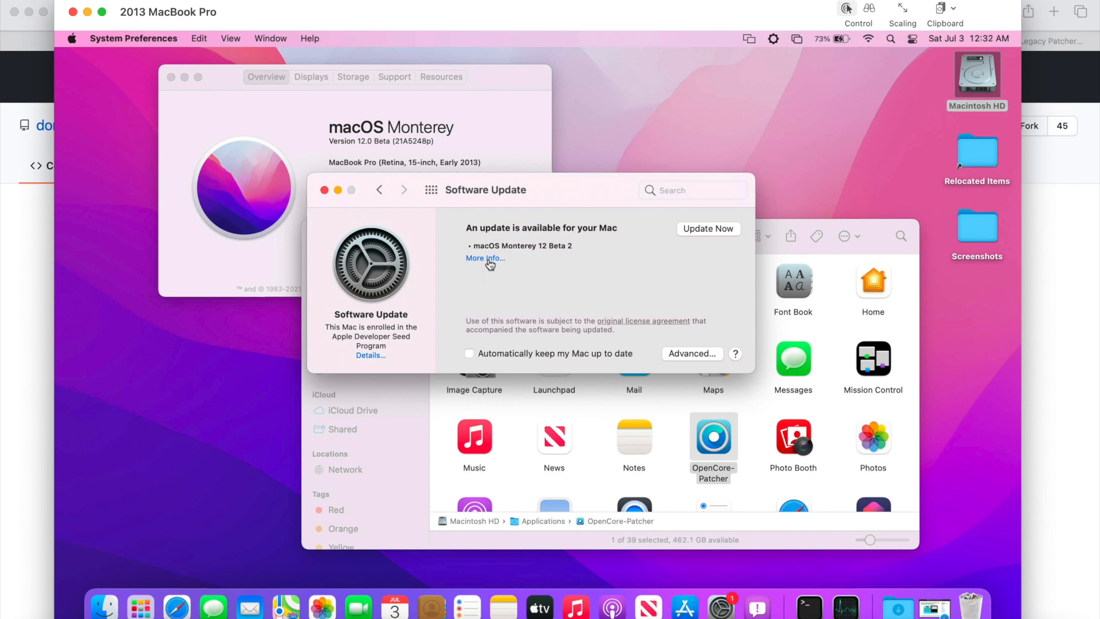
View the Monterey 12 Beta 2 update details and dismiss them without installing
{"action": "left_click", "coordinate": [484, 258]}
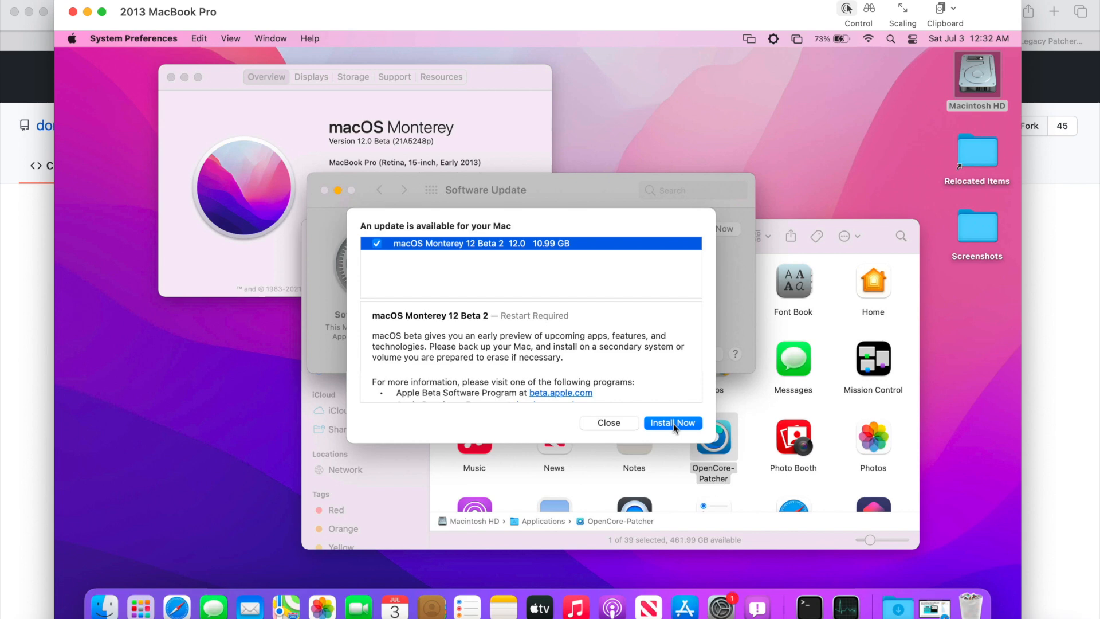
{"action": "mouse_move", "coordinate": [624, 428]}
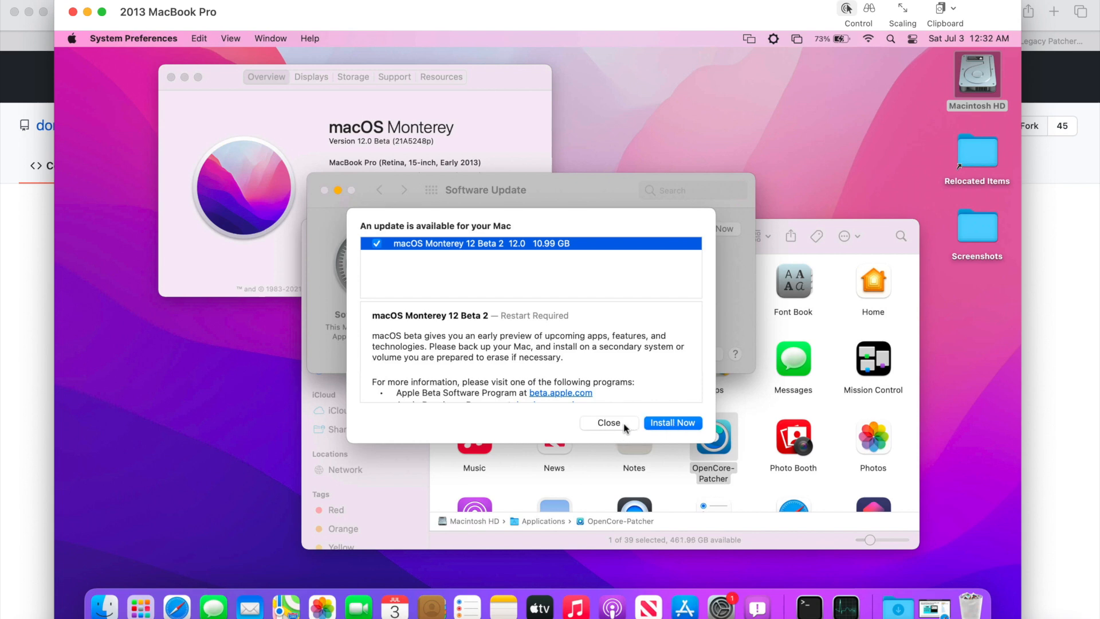
{"action": "left_click", "coordinate": [609, 423]}
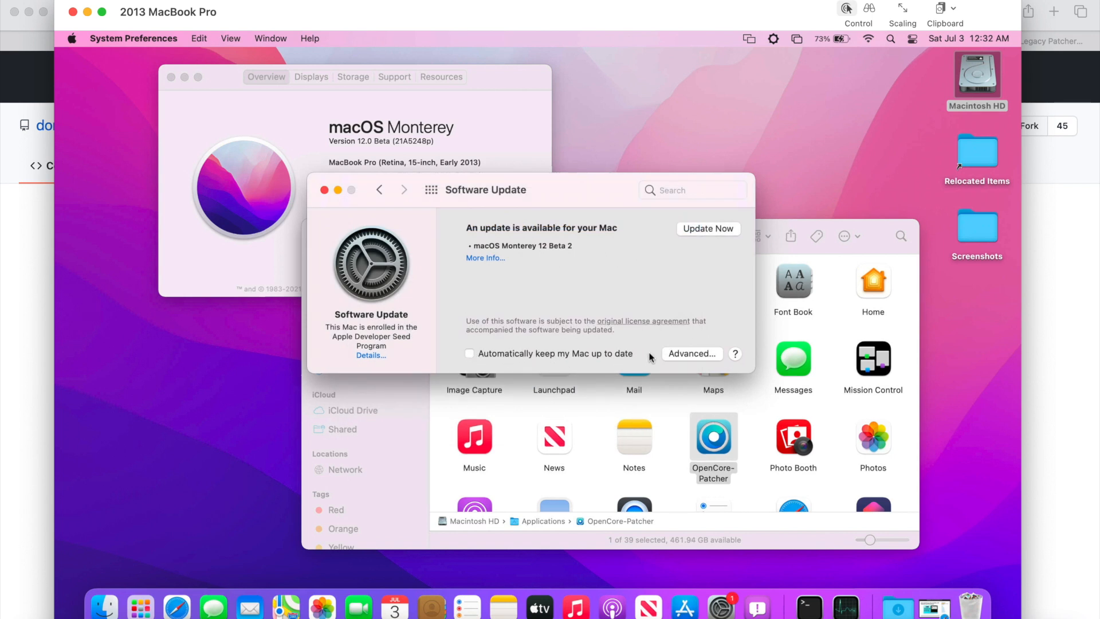
In Advanced, keep update checks and downloads on but disable automatic macOS and app installs
{"action": "left_click", "coordinate": [691, 353]}
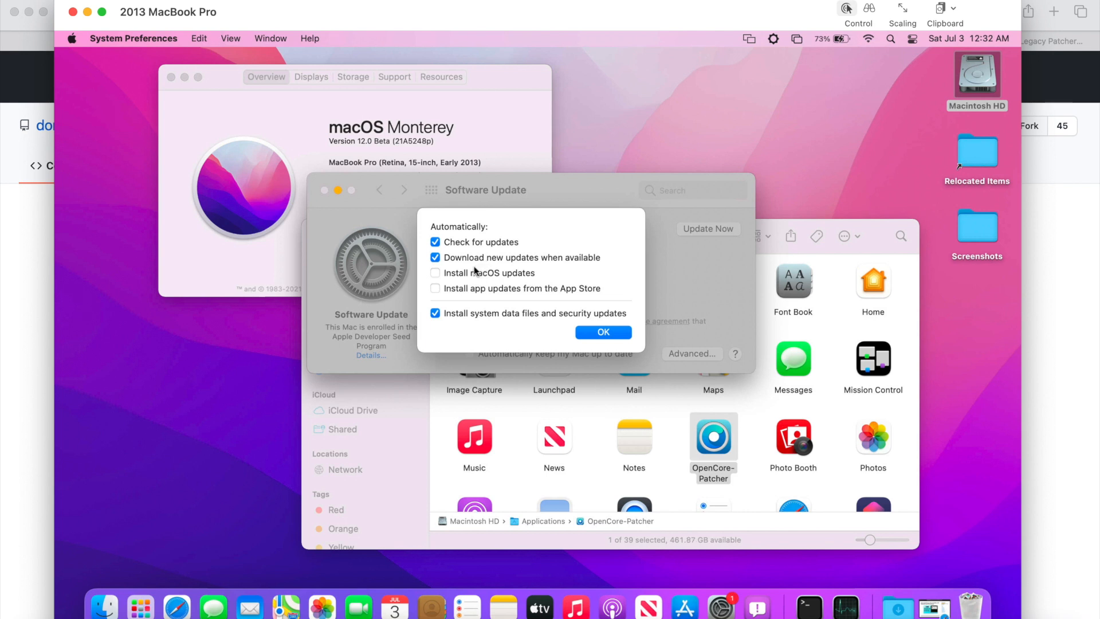
{"action": "mouse_move", "coordinate": [585, 300]}
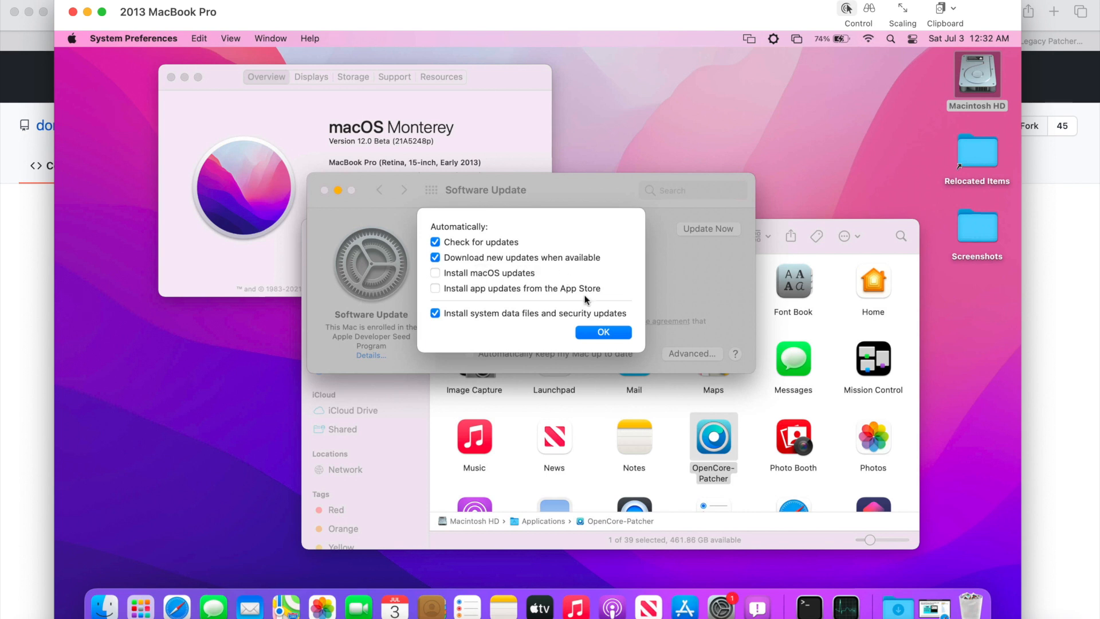
{"action": "left_click", "coordinate": [603, 333]}
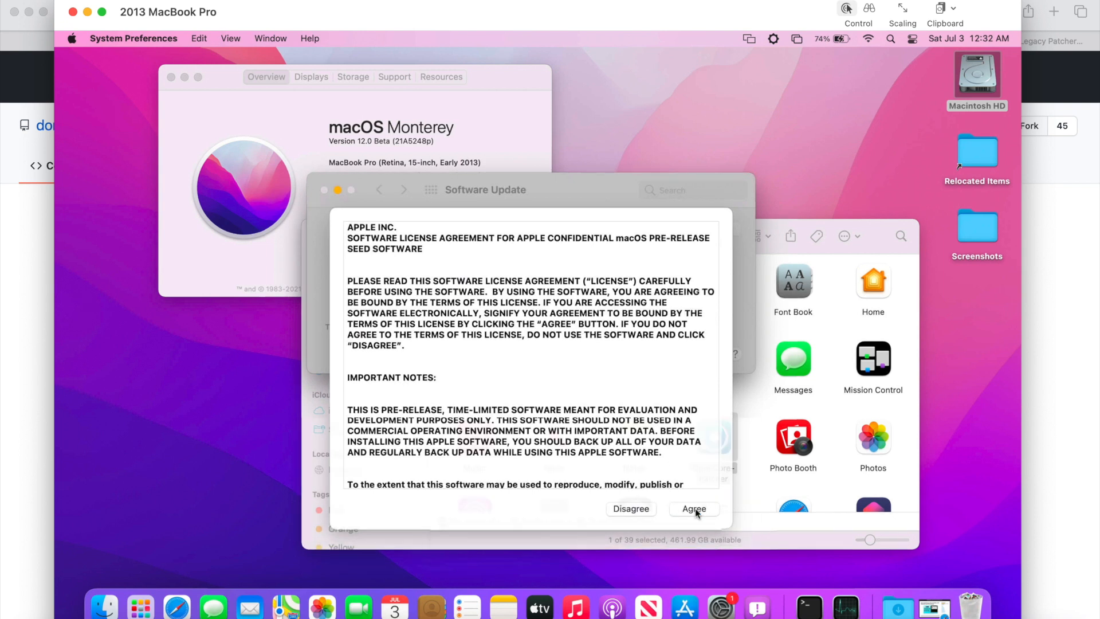
Agree to the Apple pre-release software license so the Monterey beta update proceeds
{"action": "left_click", "coordinate": [693, 509]}
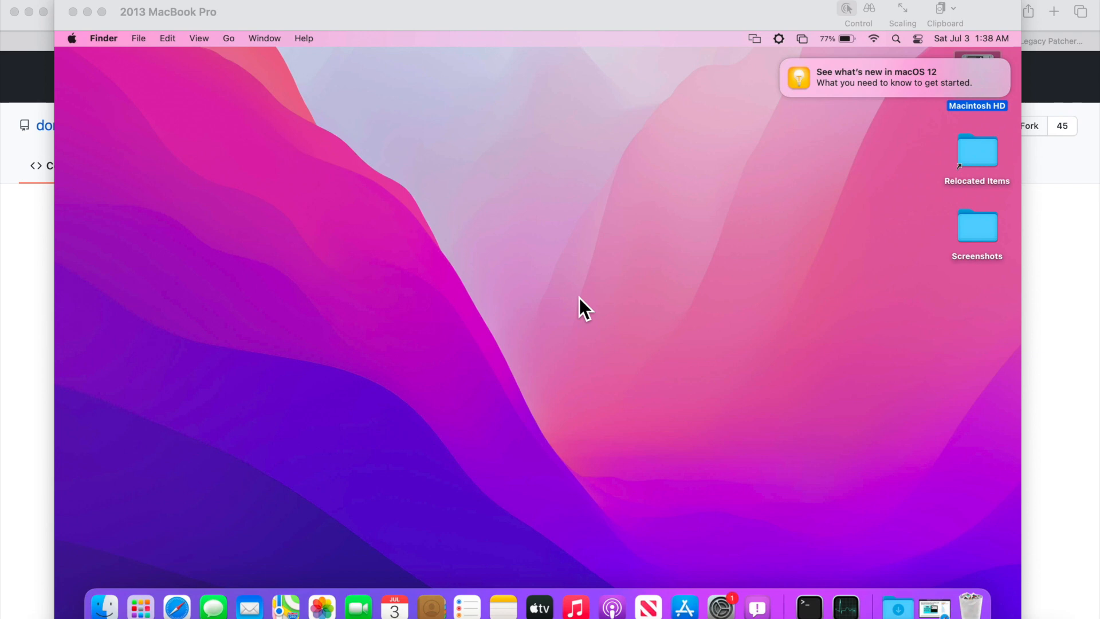
{"action": "mouse_move", "coordinate": [992, 102]}
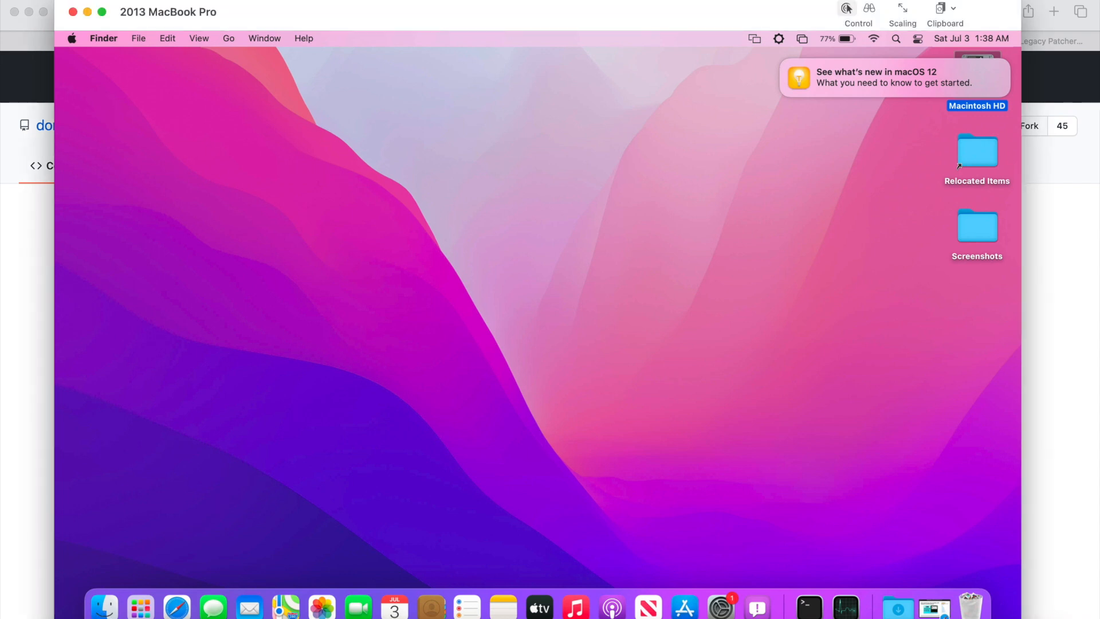
Launch OpenCore-Patcher from the Applications folder in Finder
{"action": "left_click", "coordinate": [104, 606]}
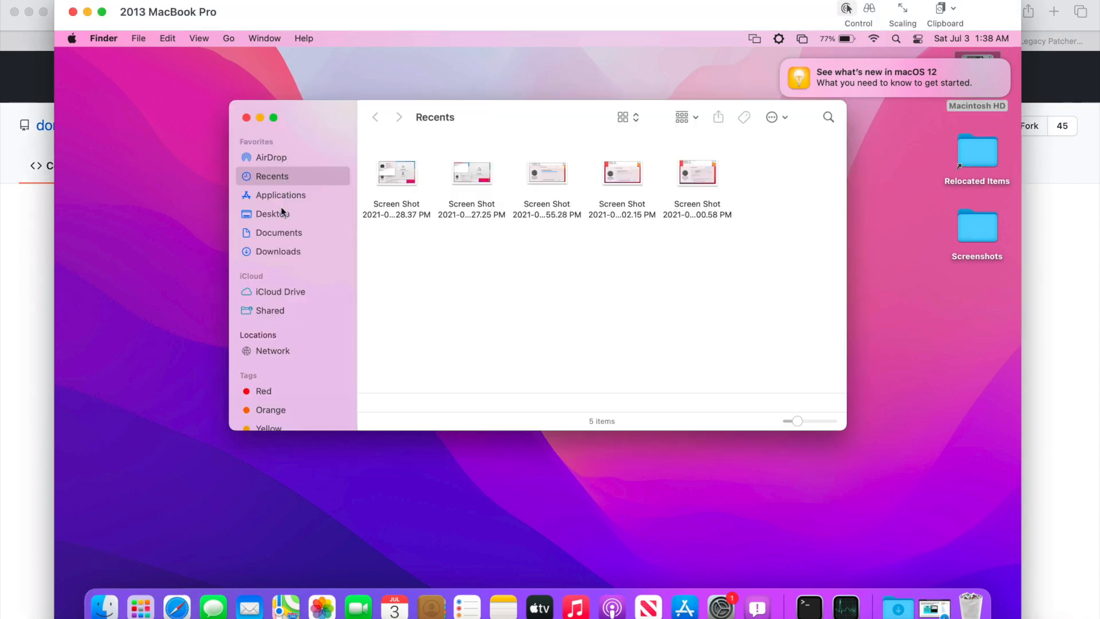
{"action": "left_click", "coordinate": [282, 195]}
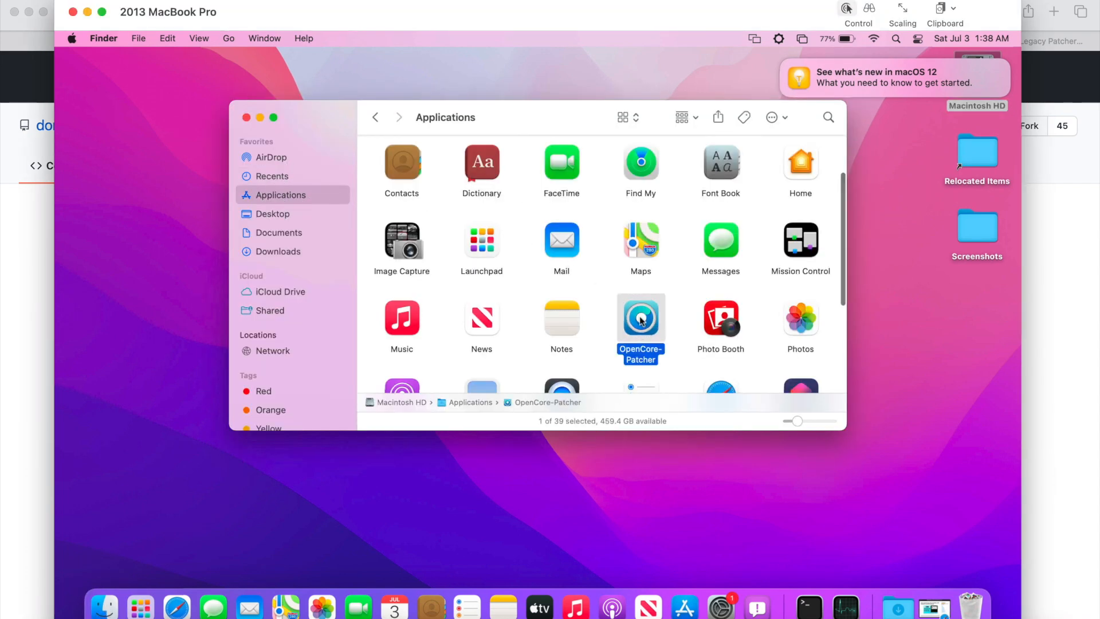
{"action": "double_click", "coordinate": [639, 319]}
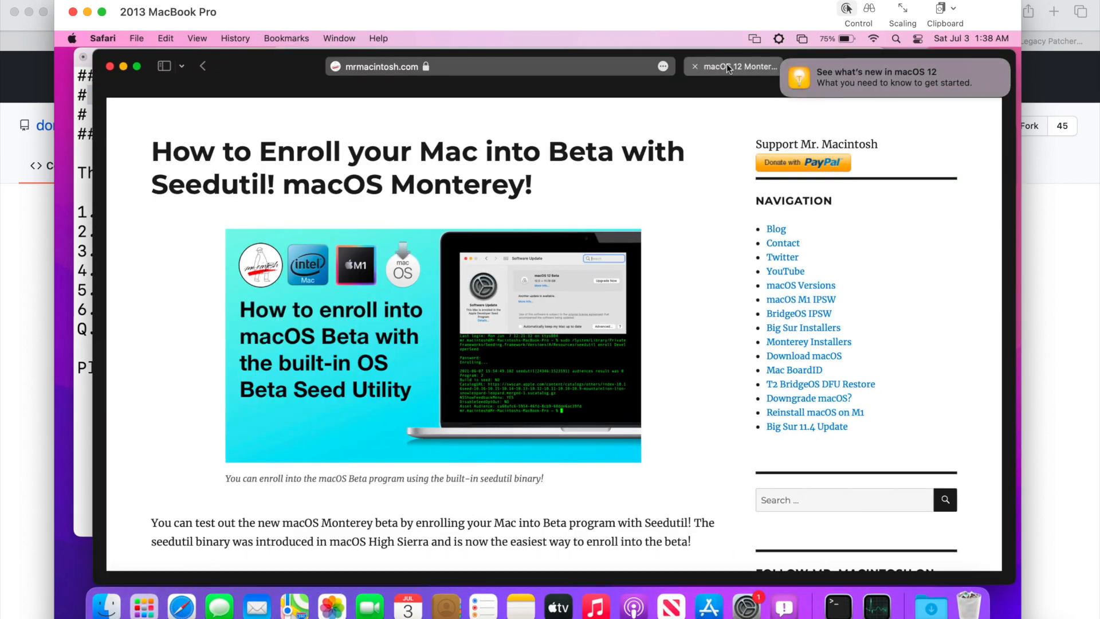
Go to the OpenCore-Legacy-Patcher GitHub page and bring up the latest 0.2.2 release
{"action": "left_click", "coordinate": [540, 66]}
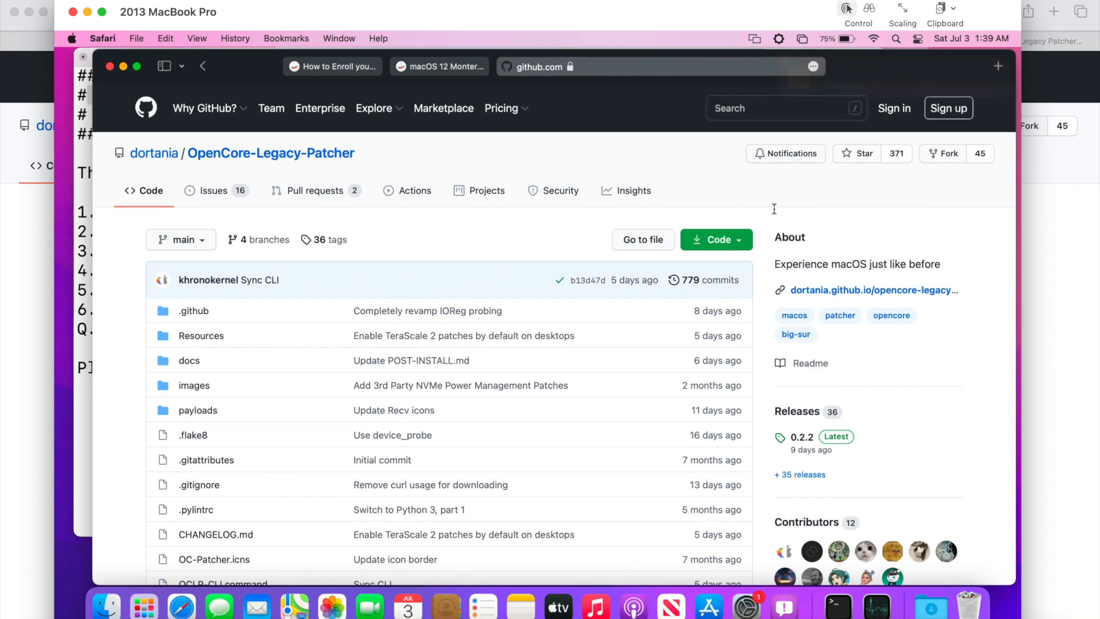
{"action": "mouse_move", "coordinate": [803, 443]}
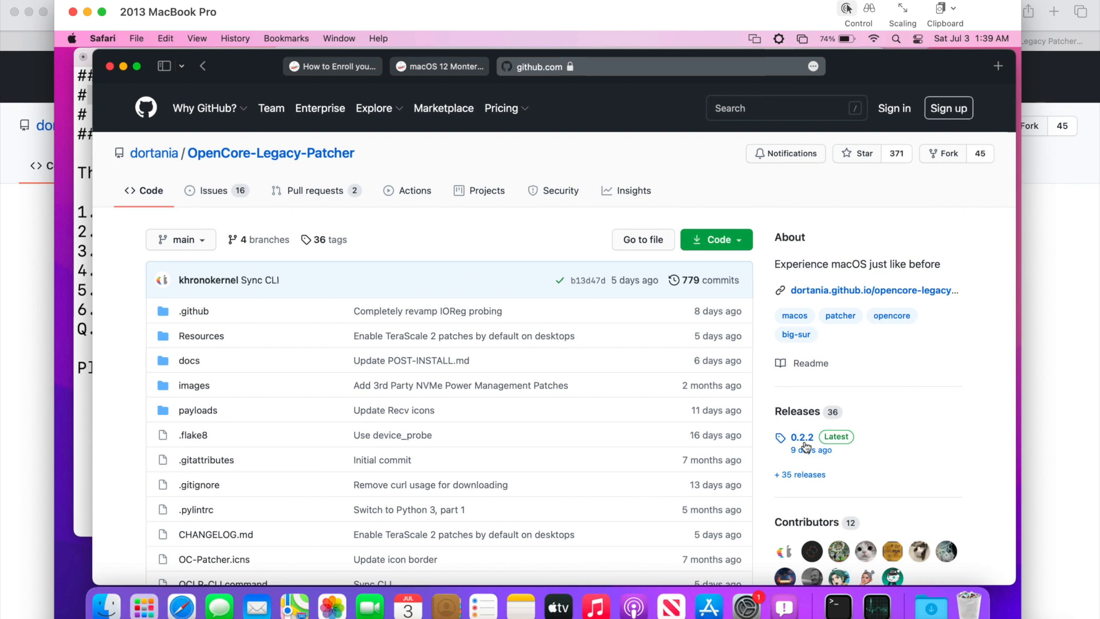
{"action": "left_click", "coordinate": [802, 436]}
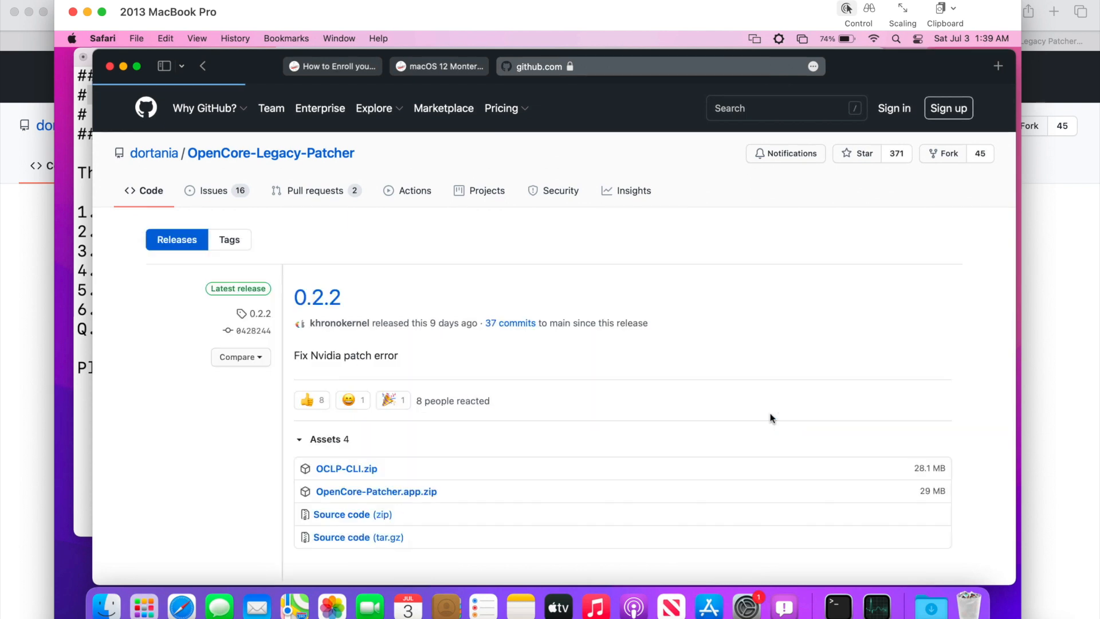
{"action": "mouse_move", "coordinate": [694, 413]}
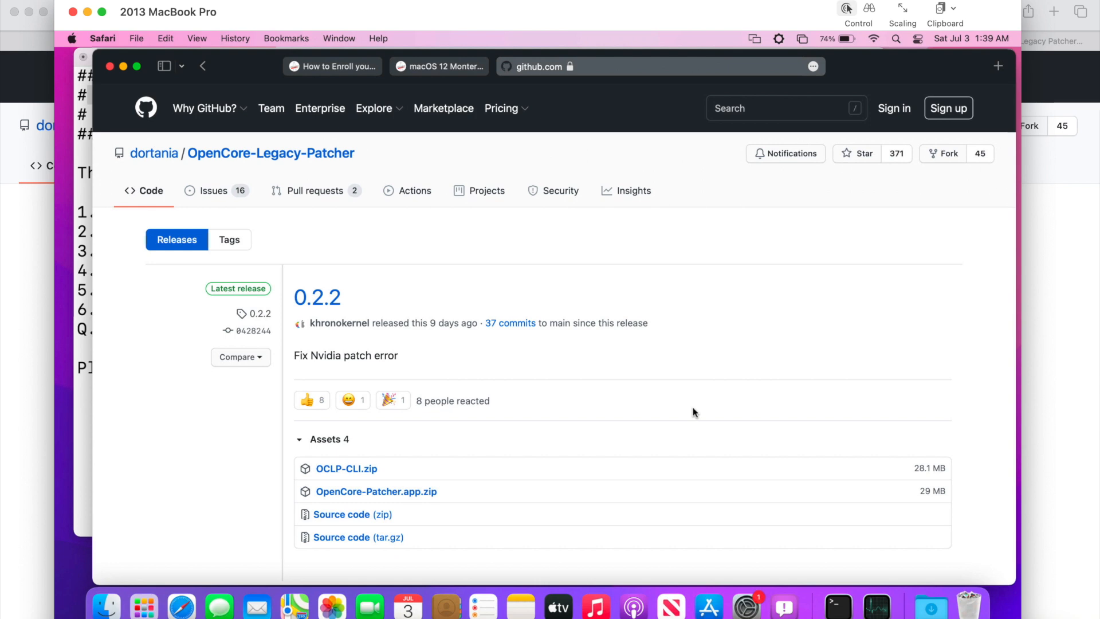
{"action": "mouse_move", "coordinate": [629, 395]}
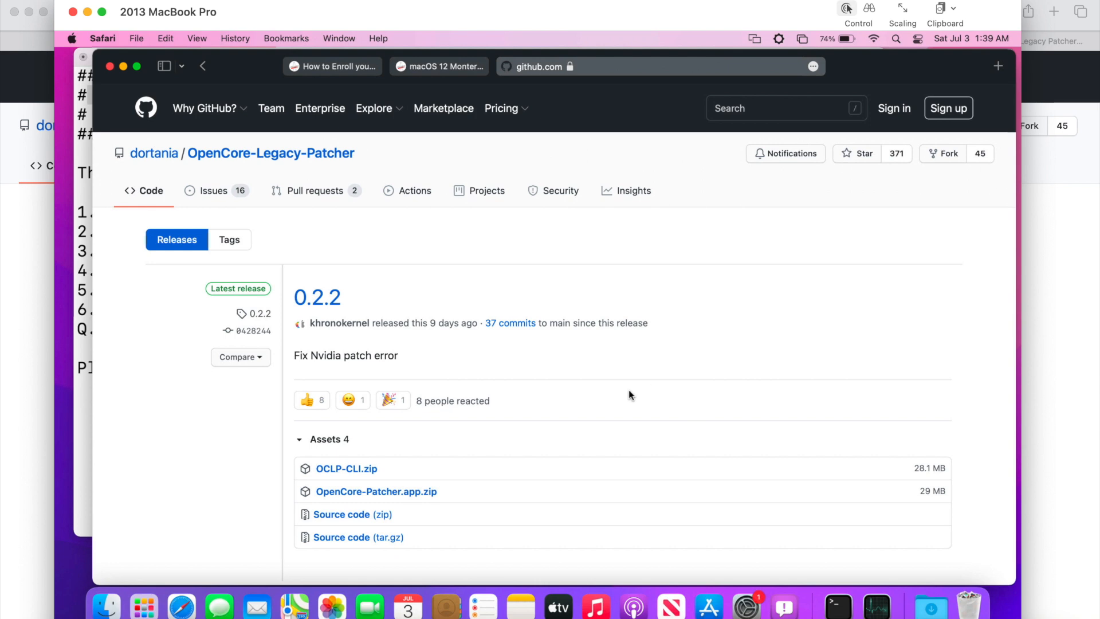
Scroll through the 0.2.2 release notes
{"action": "scroll", "scroll_direction": "down", "scroll_amount": 3}
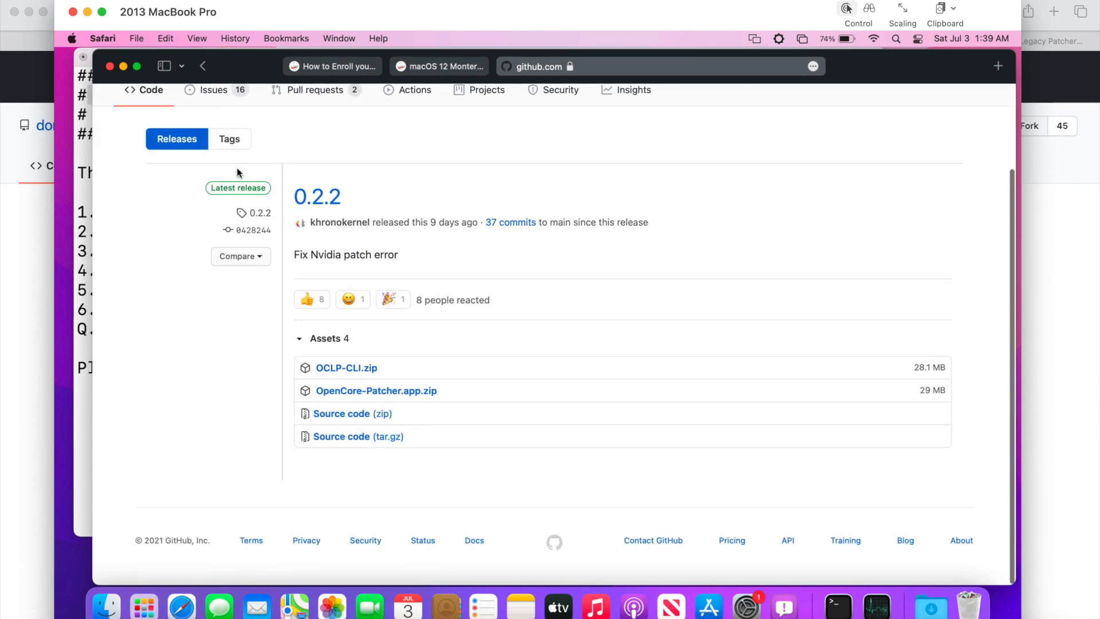
{"action": "scroll", "scroll_direction": "up", "scroll_amount": 3}
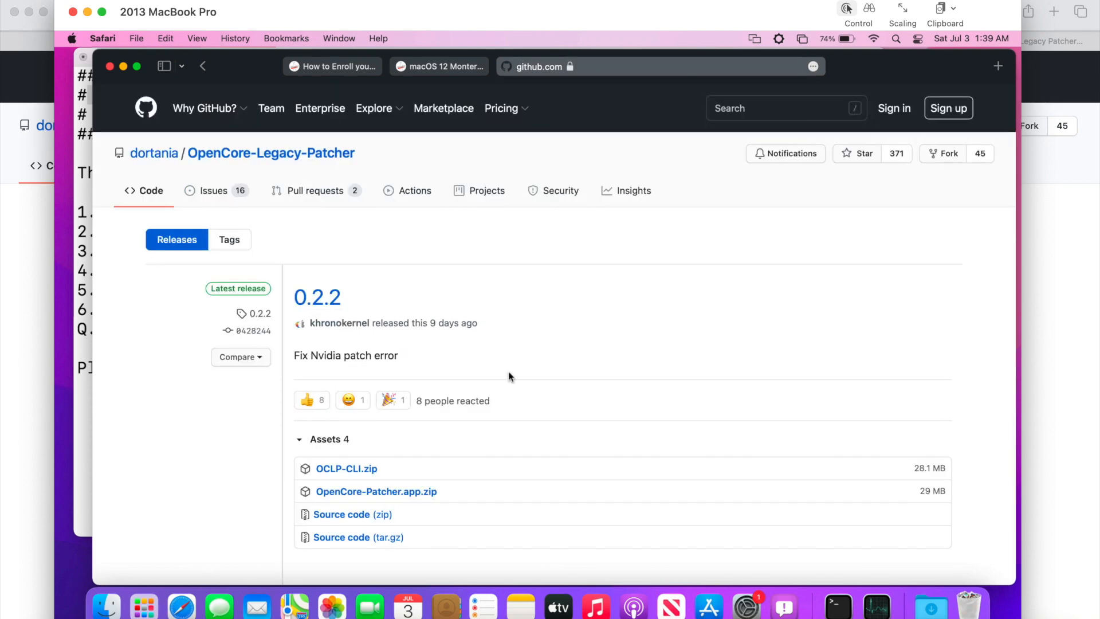
{"action": "scroll", "scroll_direction": "down", "scroll_amount": 3}
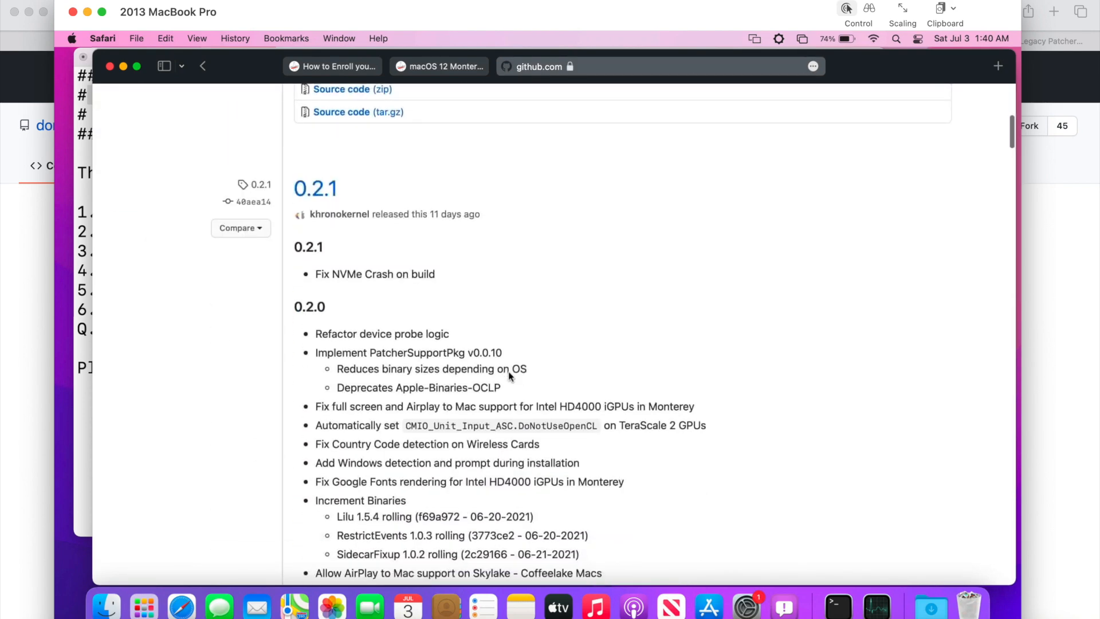
{"action": "scroll", "scroll_direction": "down", "scroll_amount": 3}
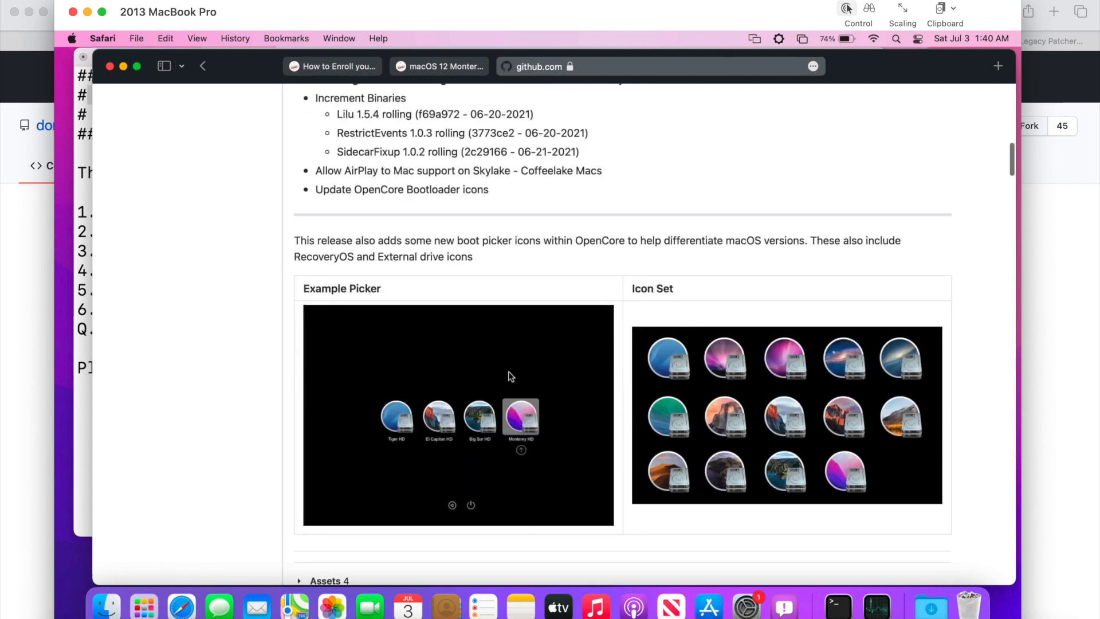
{"action": "scroll", "scroll_direction": "down", "scroll_amount": 3}
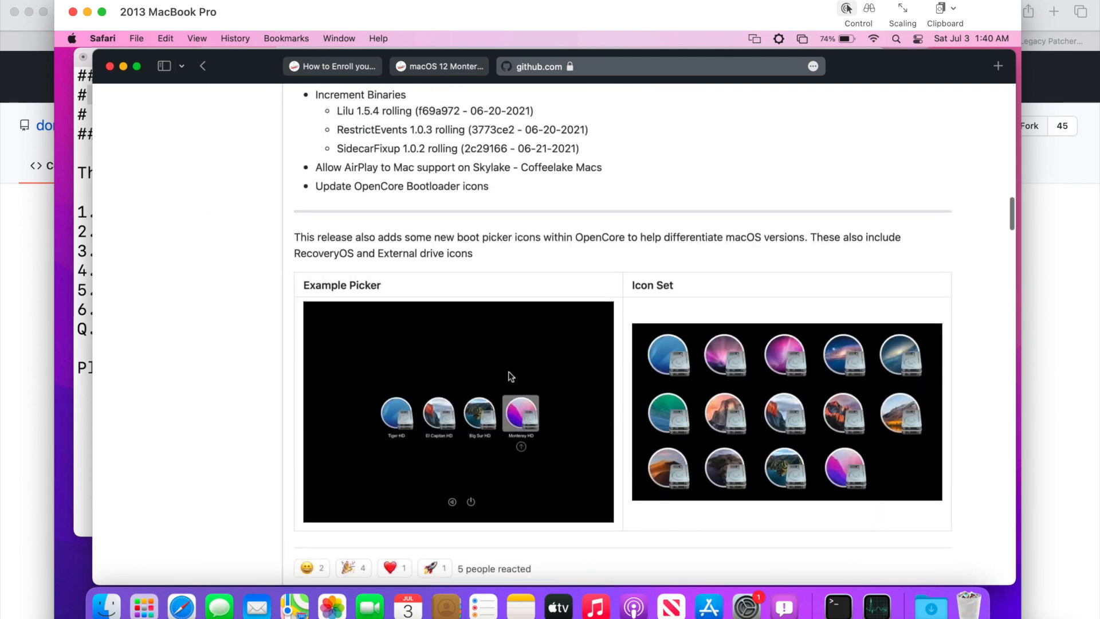
{"action": "scroll", "scroll_direction": "down", "scroll_amount": 3}
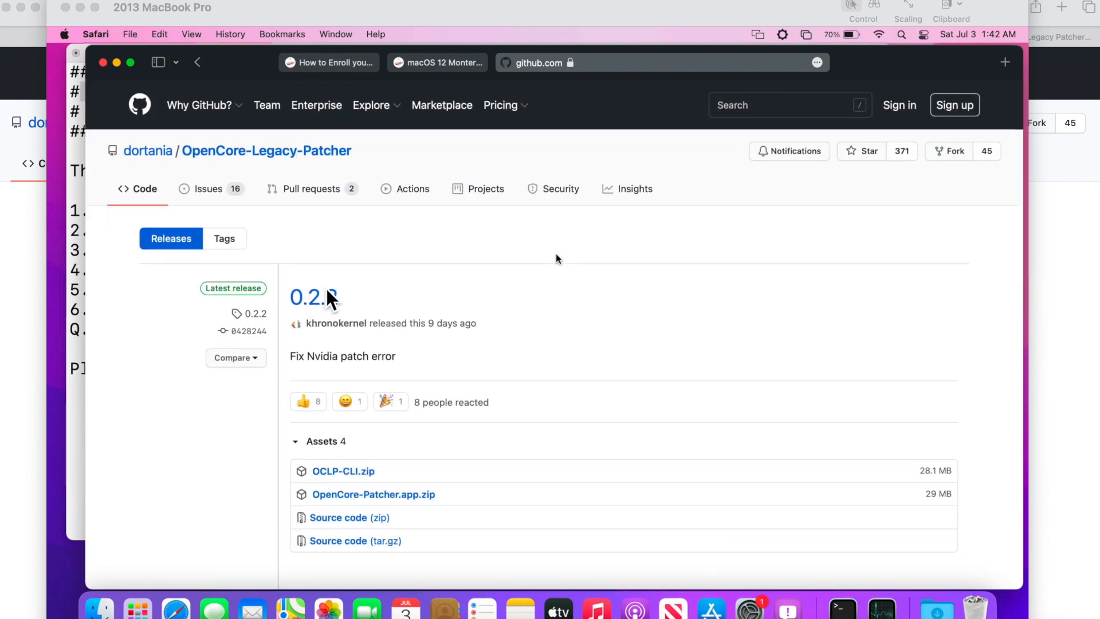
{"action": "mouse_move", "coordinate": [400, 505]}
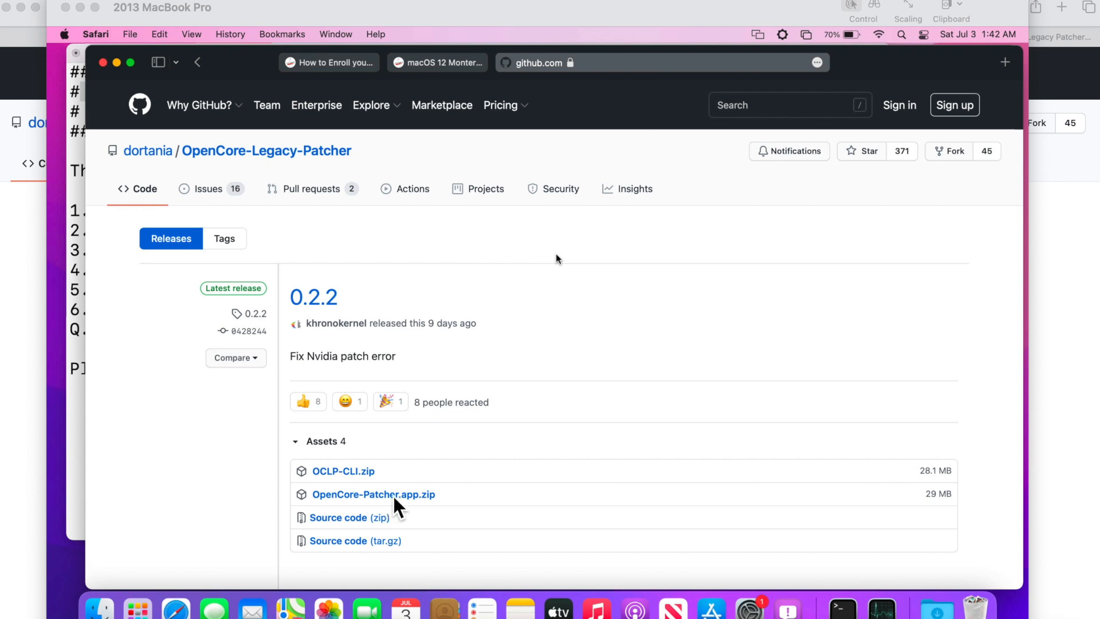
{"action": "mouse_move", "coordinate": [443, 496]}
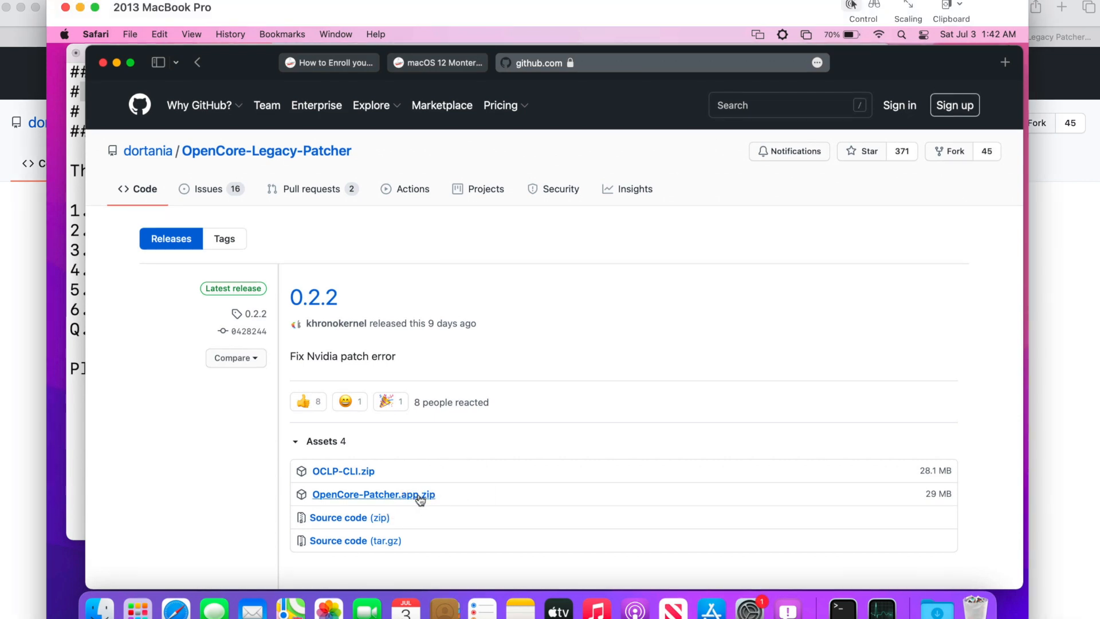
Download OpenCore-Patcher.app.zip from the 0.2.2 assets and check it in the Downloads stack
{"action": "left_click", "coordinate": [373, 494]}
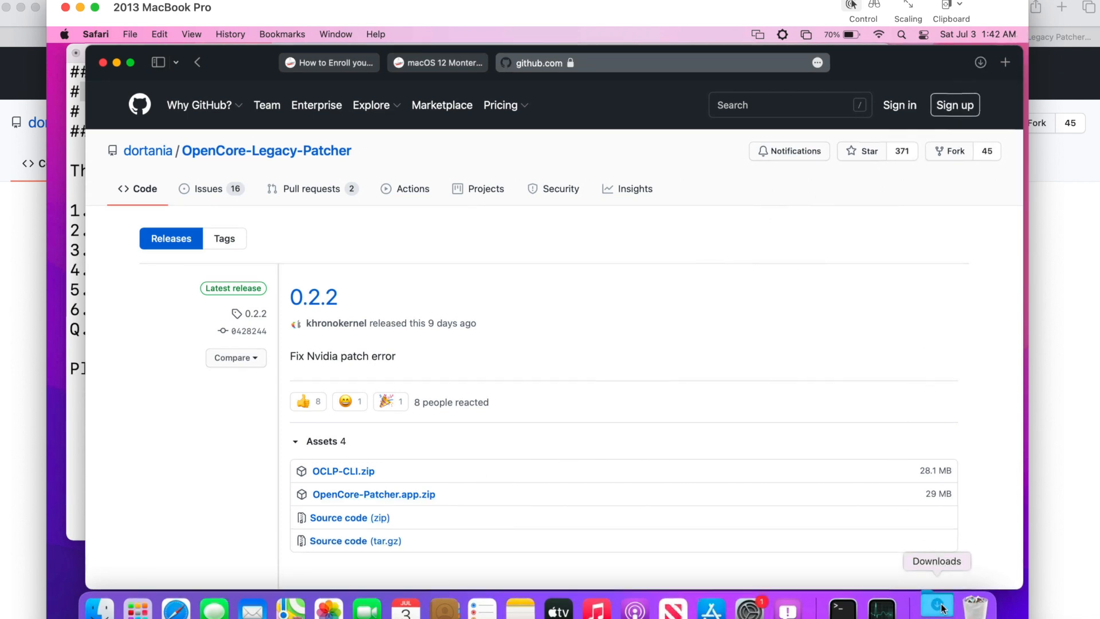
{"action": "left_click", "coordinate": [938, 605]}
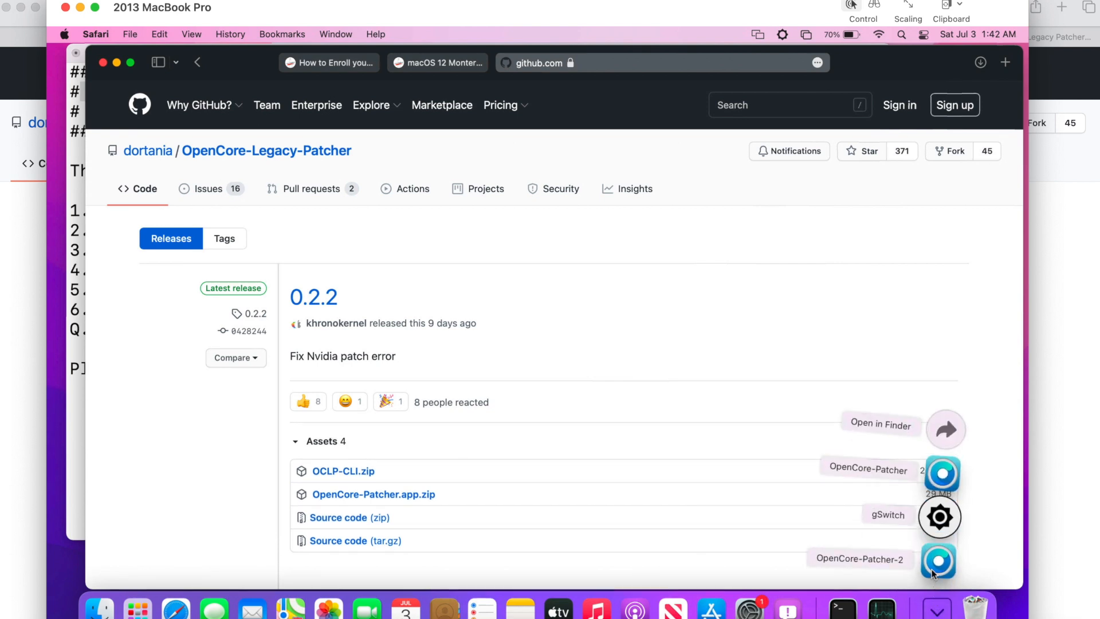
{"action": "mouse_move", "coordinate": [943, 475]}
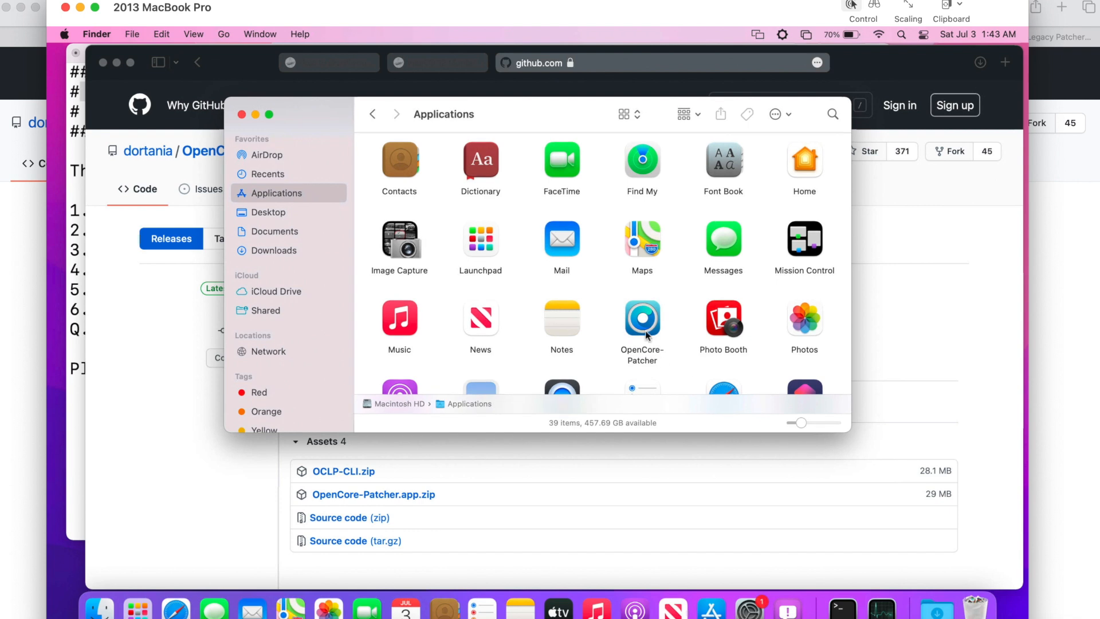
Launch OpenCore-Patcher v0.2.2 from Applications, reaching its main menu for MacBookPro10,1
{"action": "left_click", "coordinate": [642, 320]}
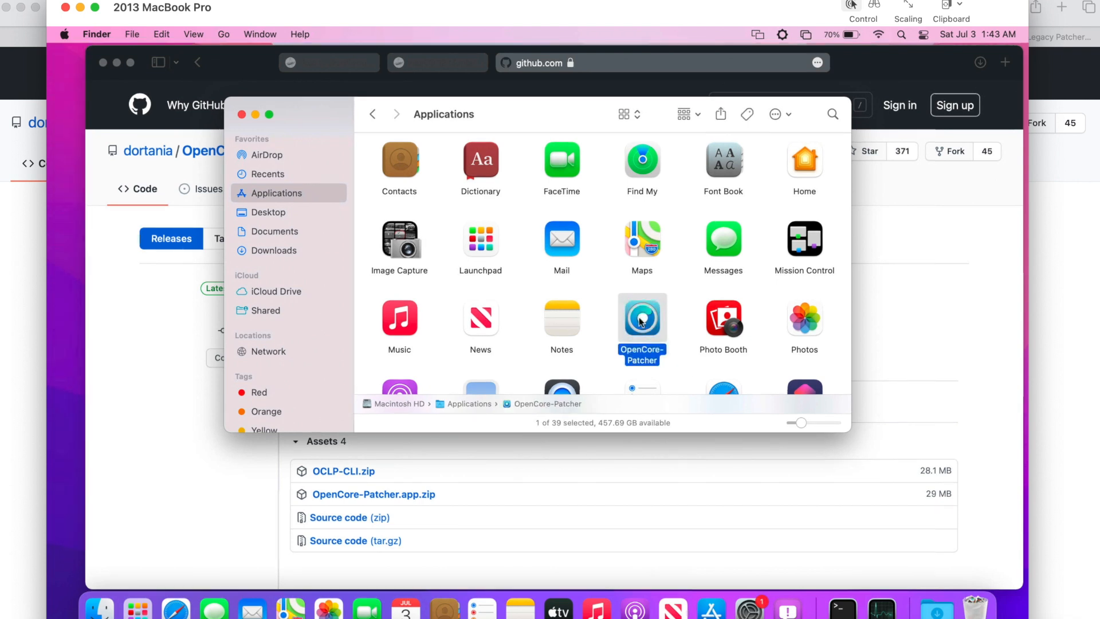
{"action": "double_click", "coordinate": [642, 320]}
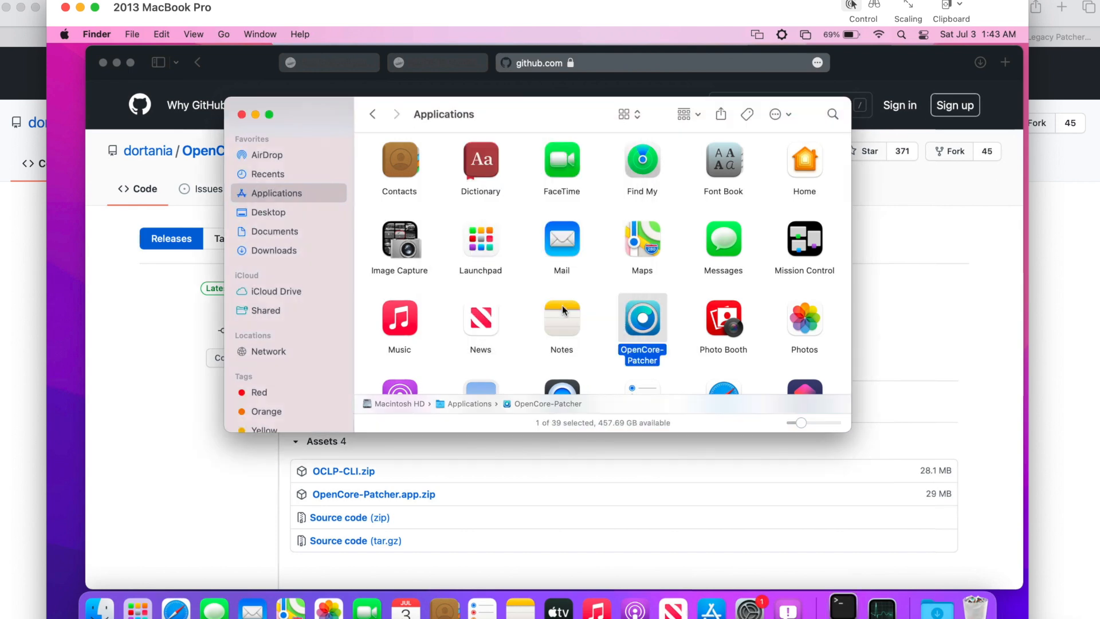
{"action": "double_click", "coordinate": [642, 320]}
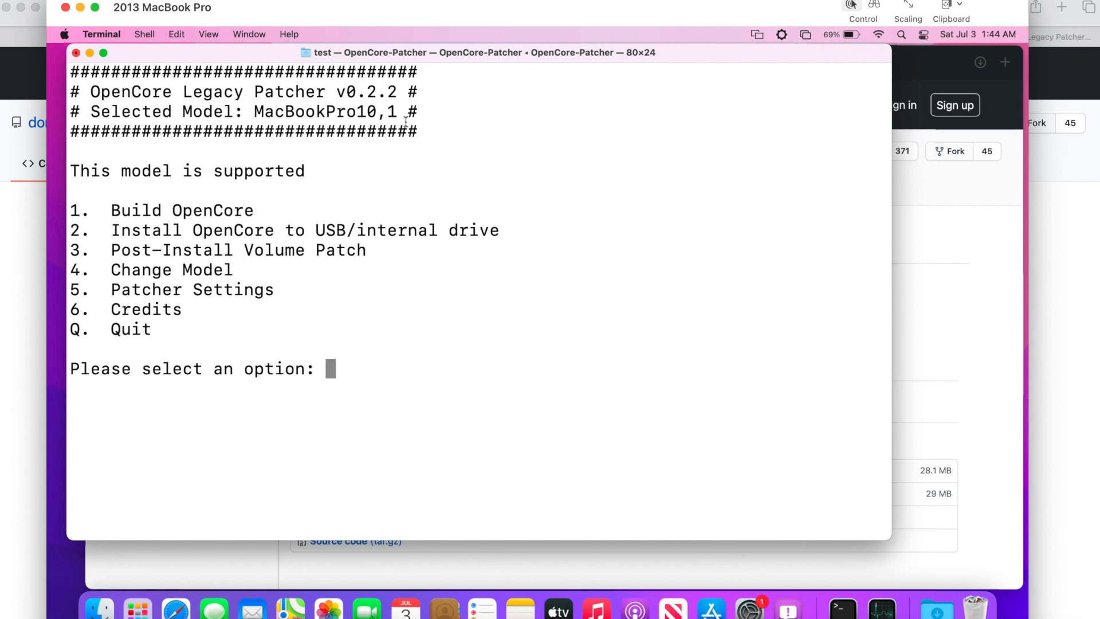
{"action": "mouse_move", "coordinate": [285, 294]}
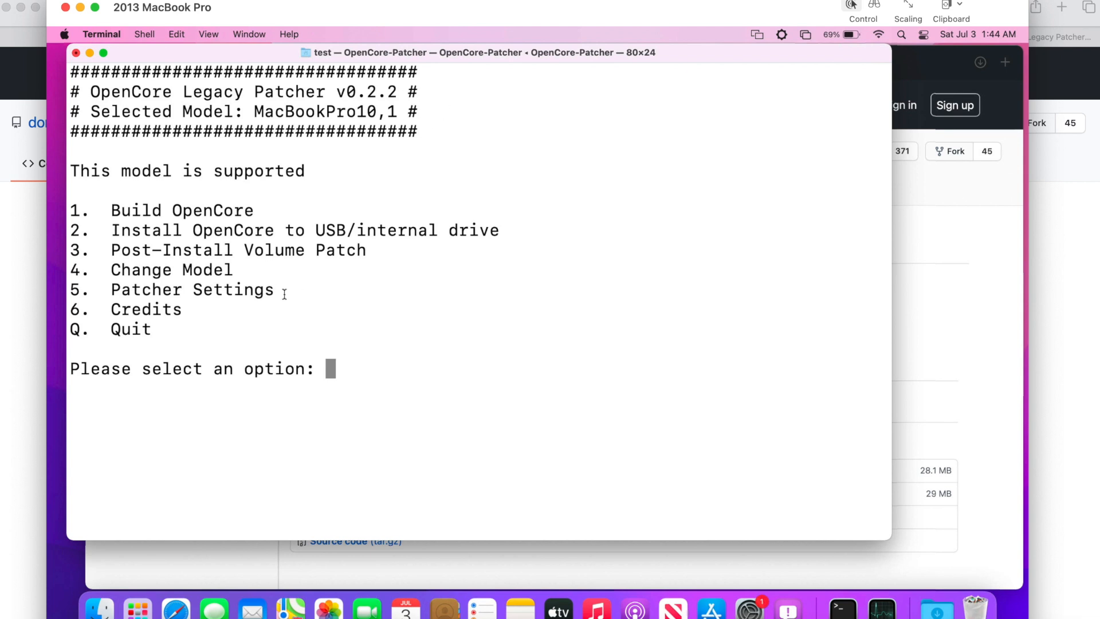
In Patcher Settings, set ShowPicker Mode to n so the boot picker is hidden by default
{"action": "double_click", "coordinate": [171, 290]}
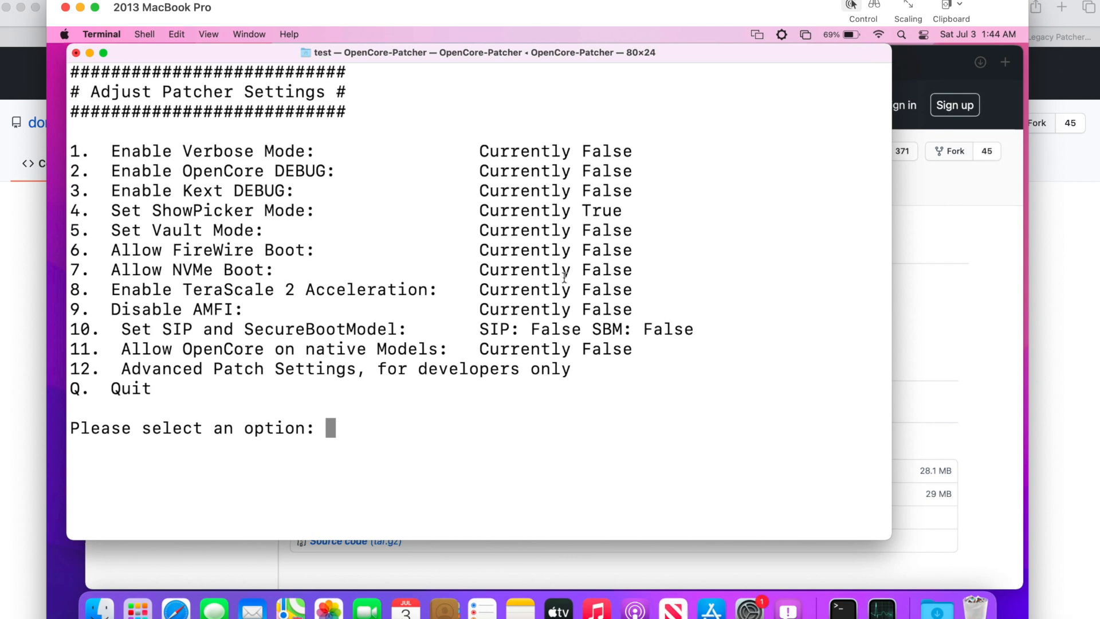
{"action": "mouse_move", "coordinate": [530, 218]}
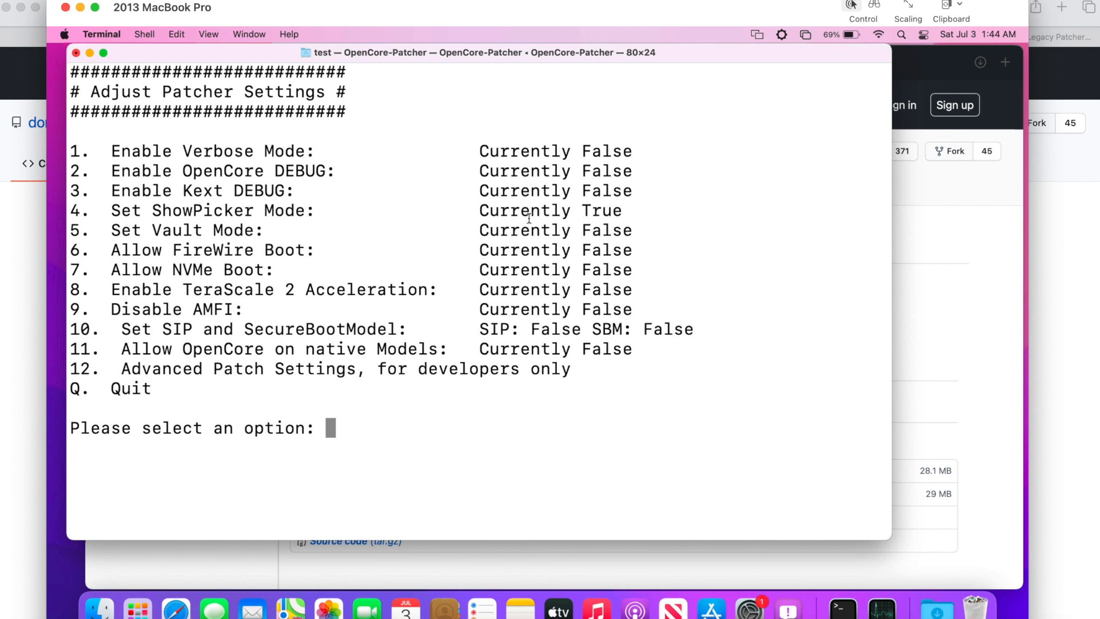
{"action": "mouse_move", "coordinate": [133, 211]}
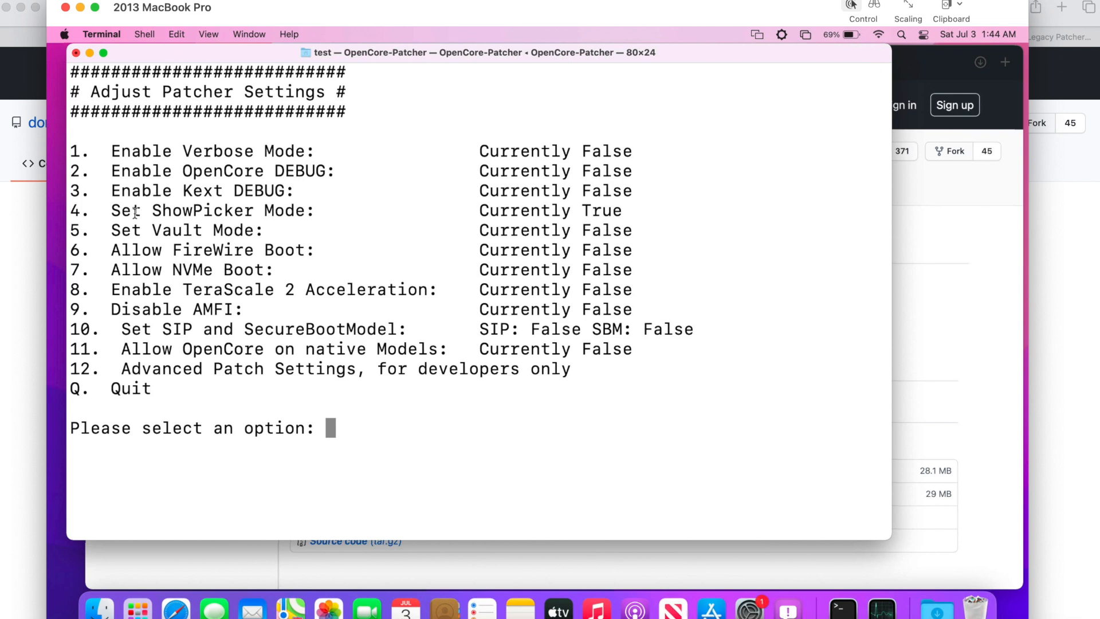
{"action": "mouse_move", "coordinate": [554, 212]}
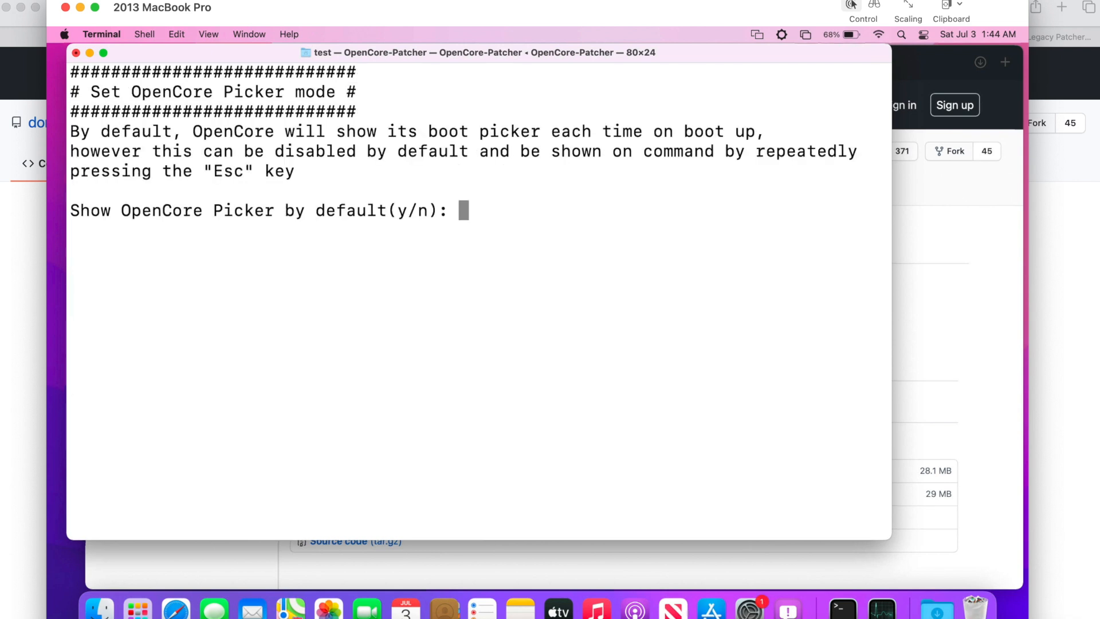
{"action": "type", "text": "n"}
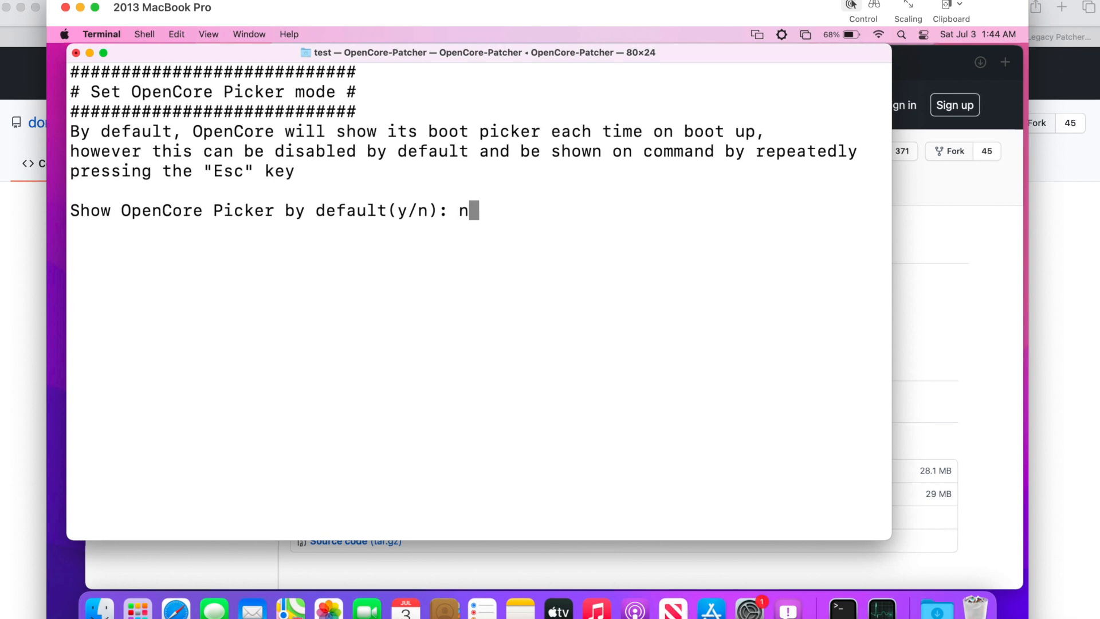
{"action": "key", "text": "Return"}
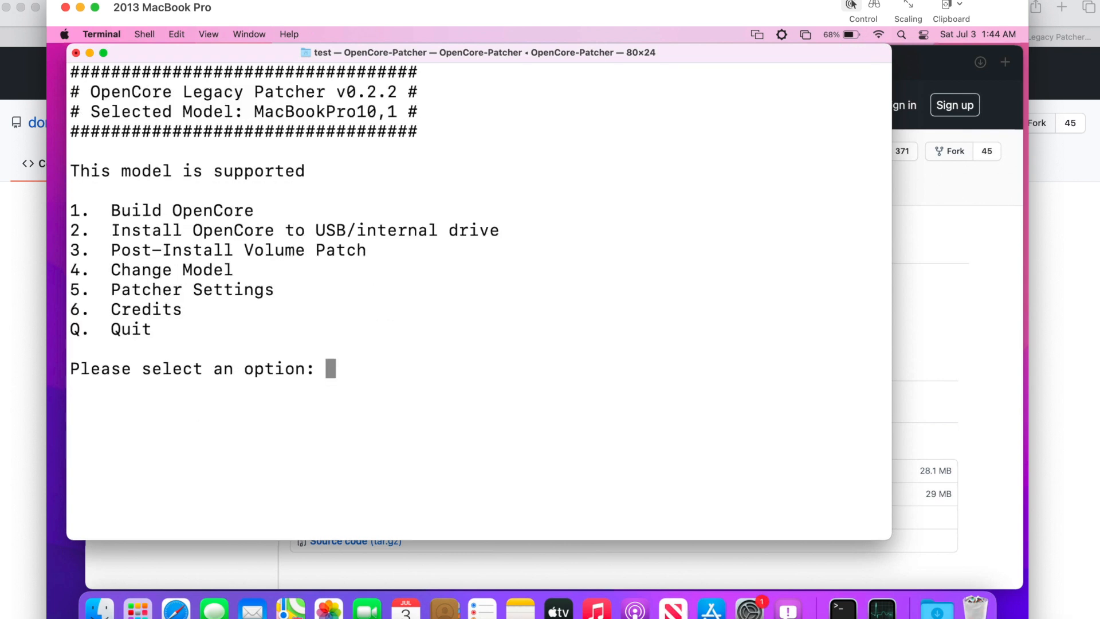
Build the OpenCore EFI for MacBookPro10,1 via option 1 and return to the menu
{"action": "type", "text": "1"}
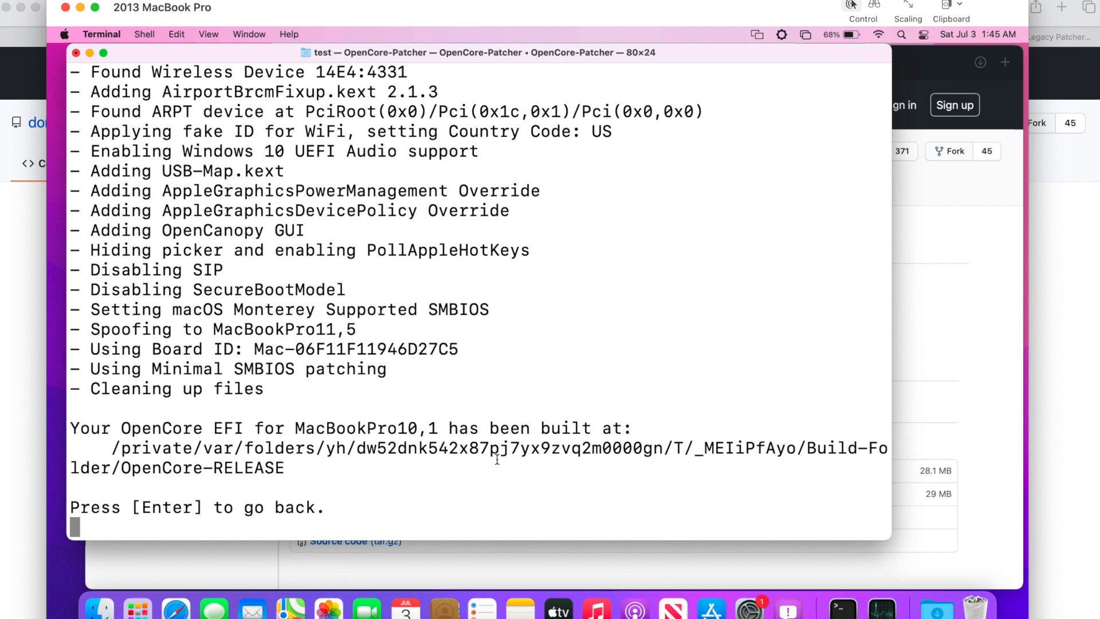
{"action": "mouse_move", "coordinate": [575, 473]}
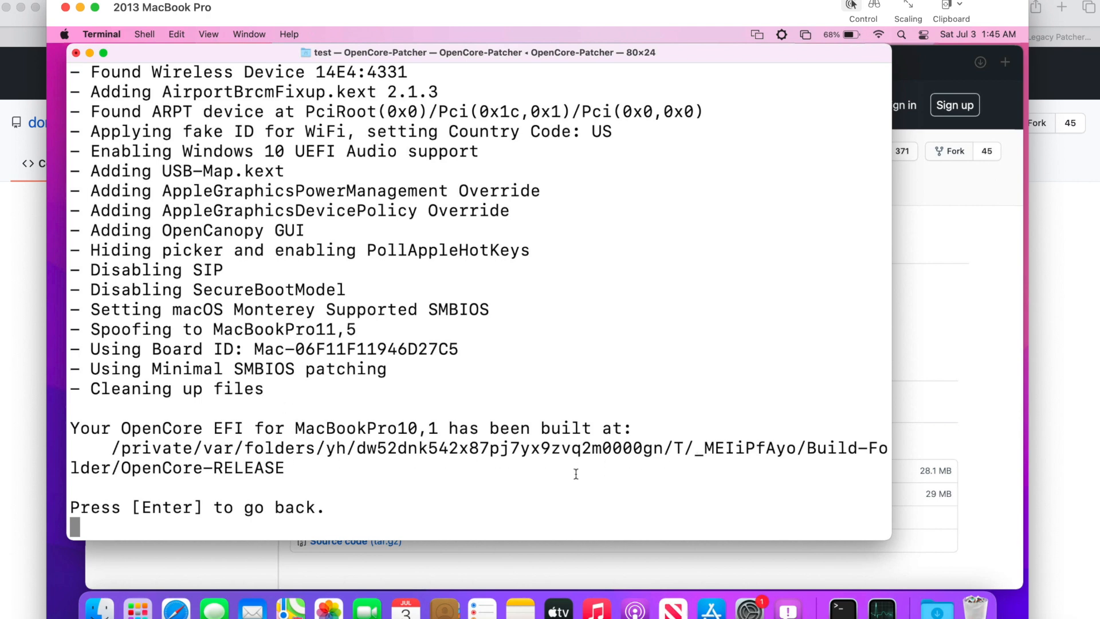
{"action": "key", "text": "Return"}
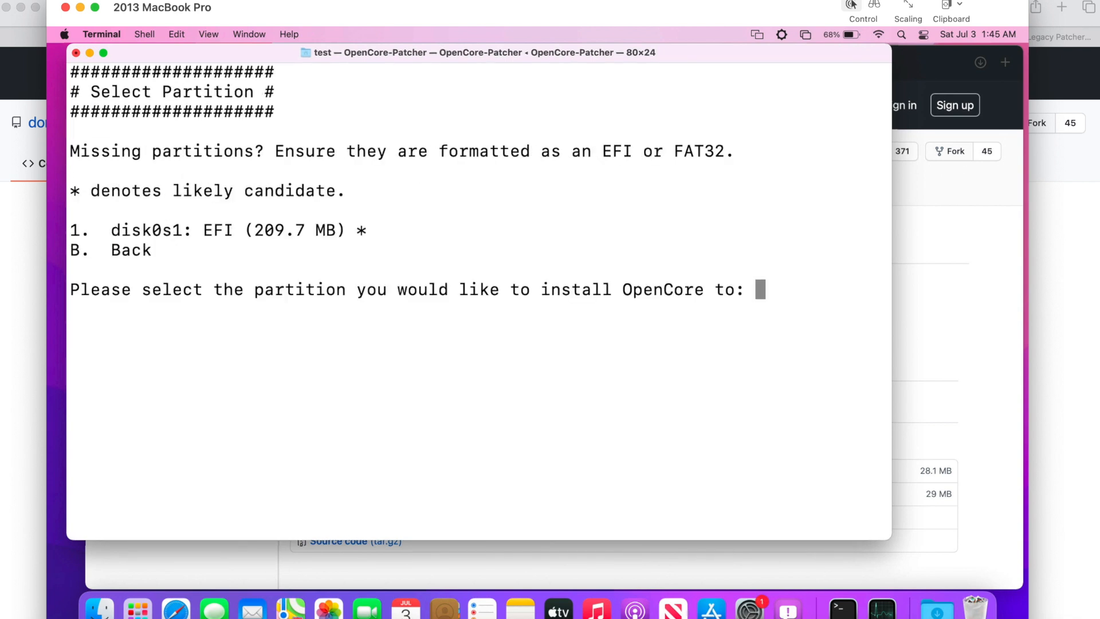
Select partition 1 (disk0s1 EFI), approve mounting it, and copy OpenCore onto it
{"action": "type", "text": "1"}
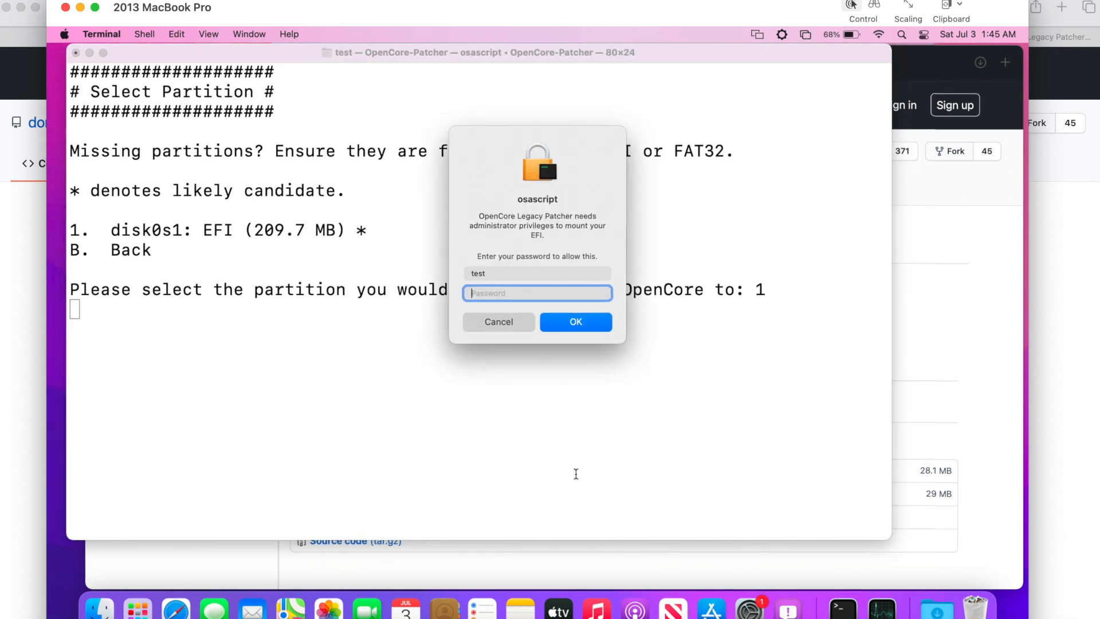
{"action": "left_click", "coordinate": [574, 321]}
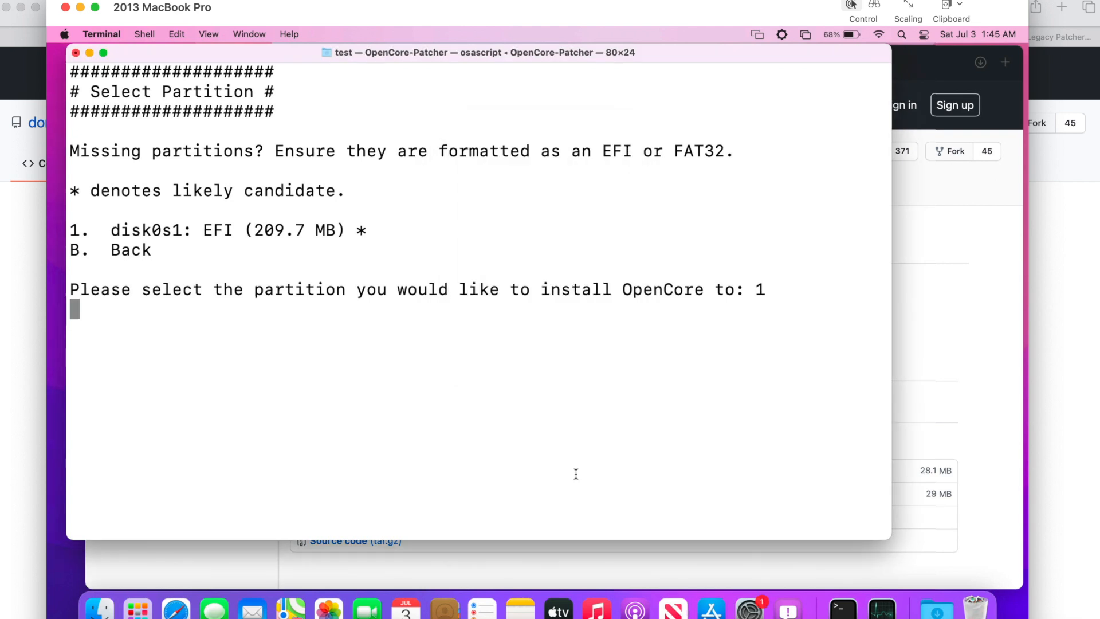
{"action": "key", "text": "Return"}
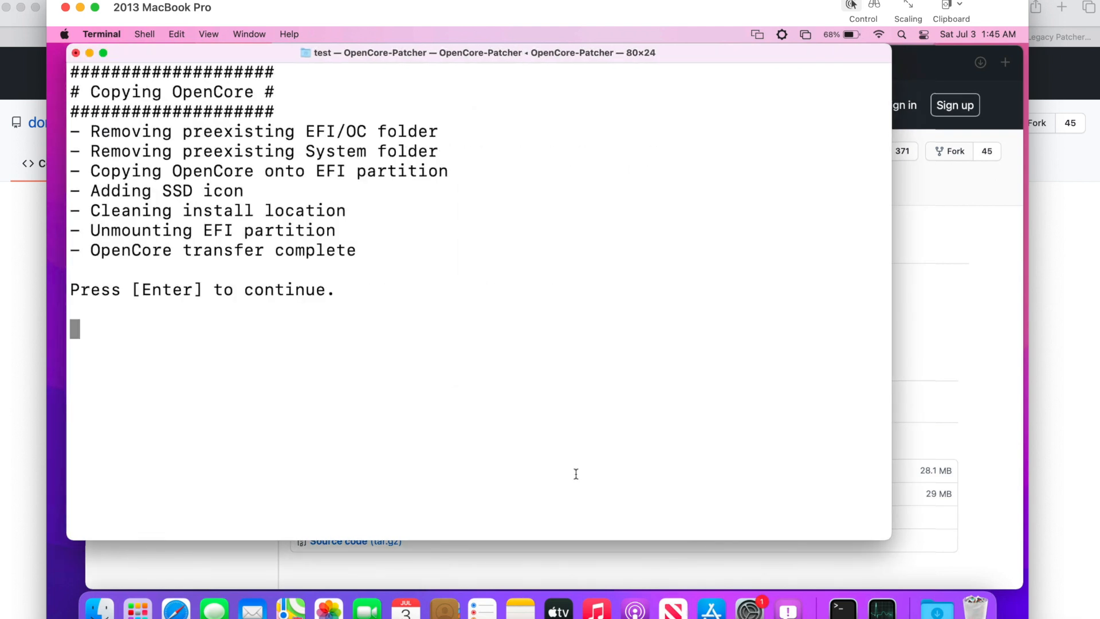
{"action": "mouse_move", "coordinate": [279, 192]}
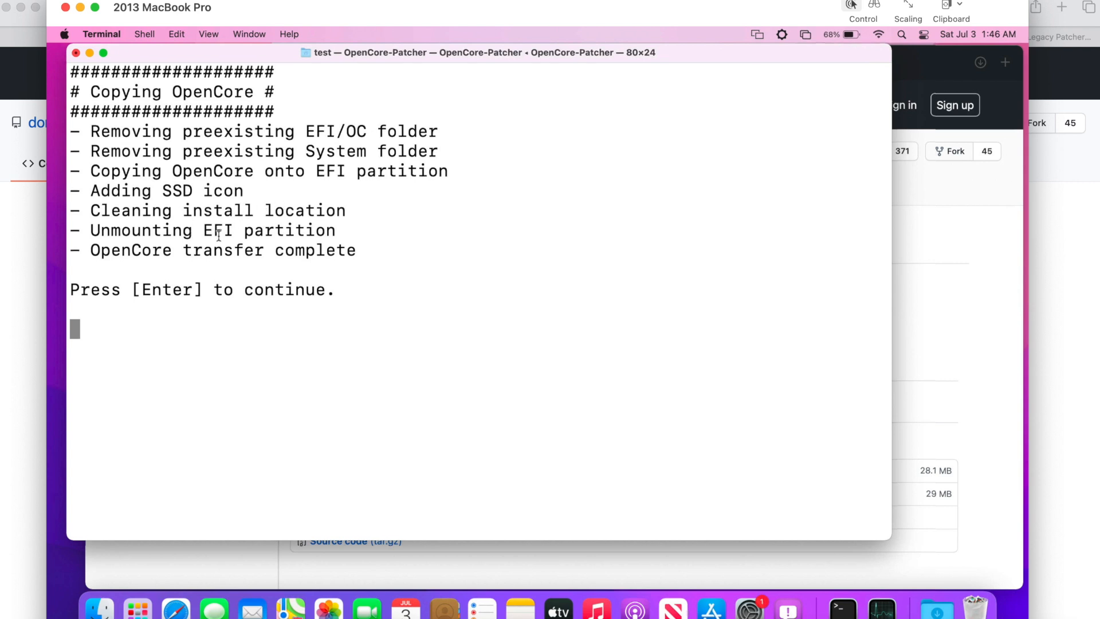
{"action": "mouse_move", "coordinate": [305, 298]}
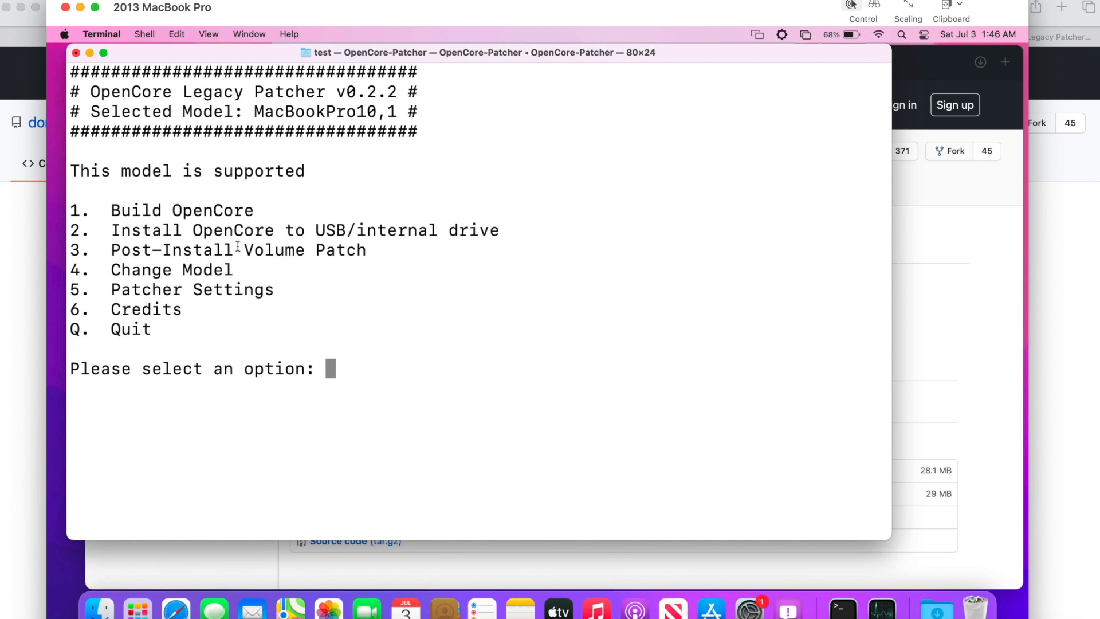
Choose option 3 Post-Install Volume Patch to reach the Patching System Volume screen
{"action": "double_click", "coordinate": [211, 251]}
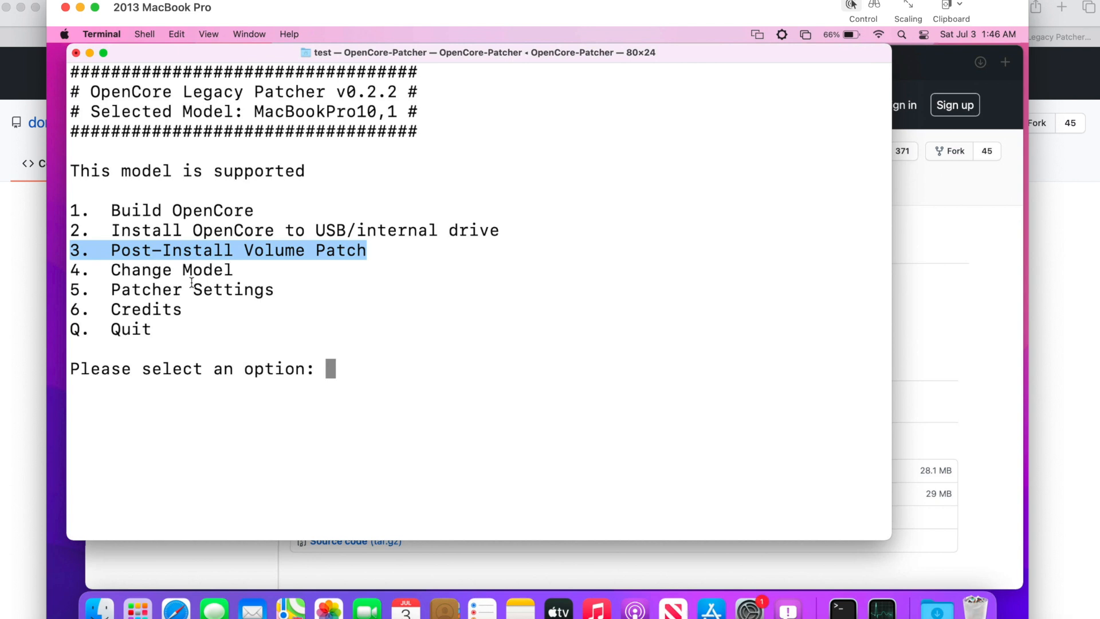
{"action": "mouse_move", "coordinate": [177, 251]}
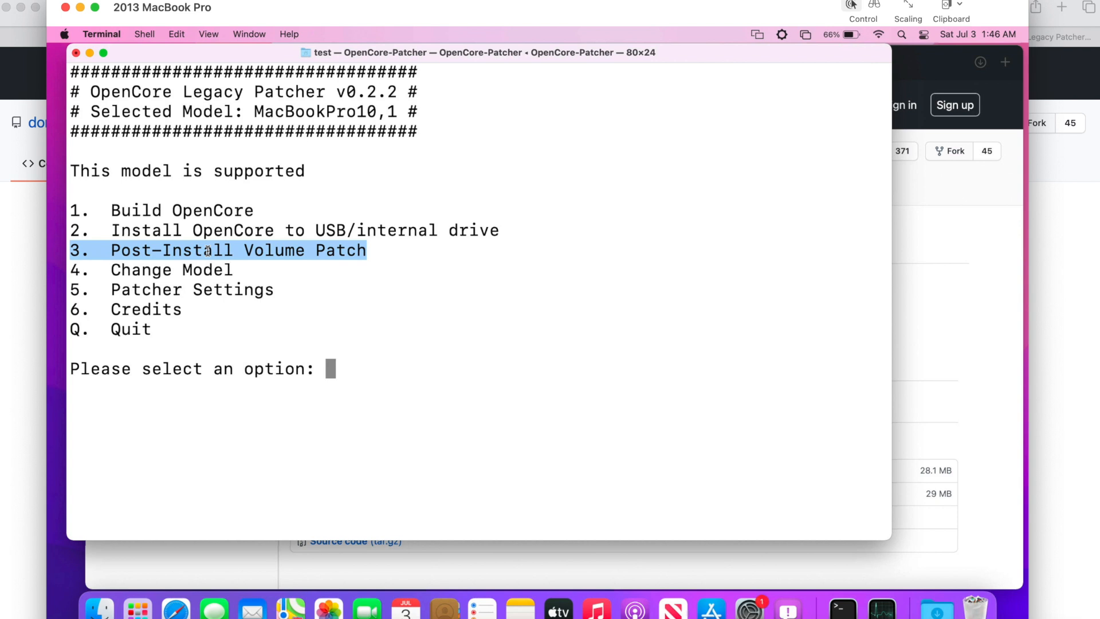
{"action": "type", "text": "3"}
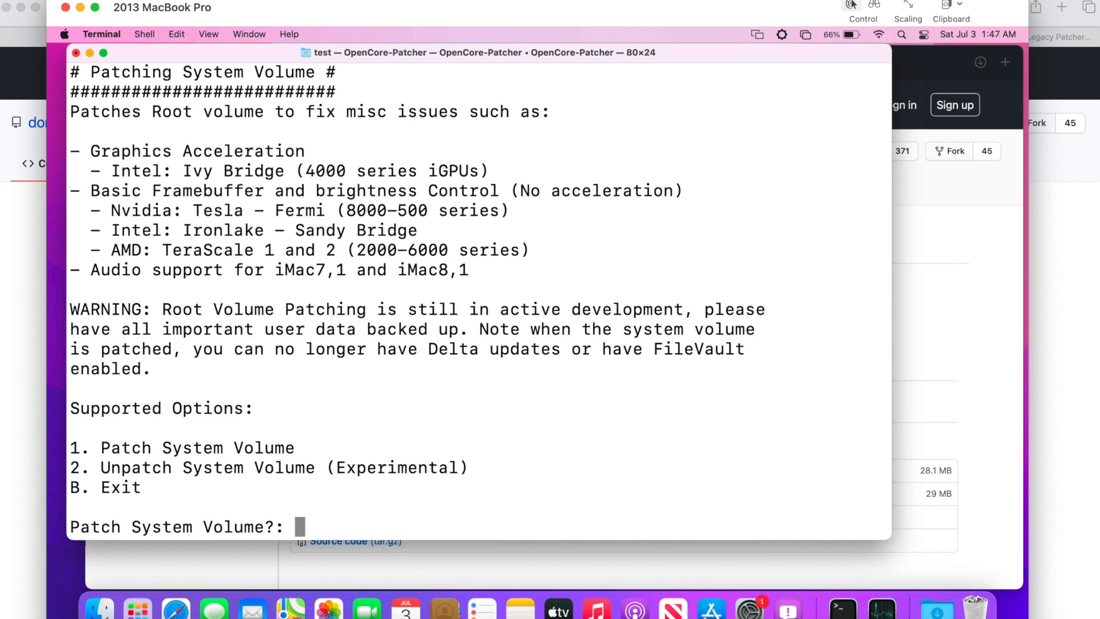
Run option 1 Patch System Volume, downloading the patch binaries, then continue to the menu
{"action": "type", "text": "1"}
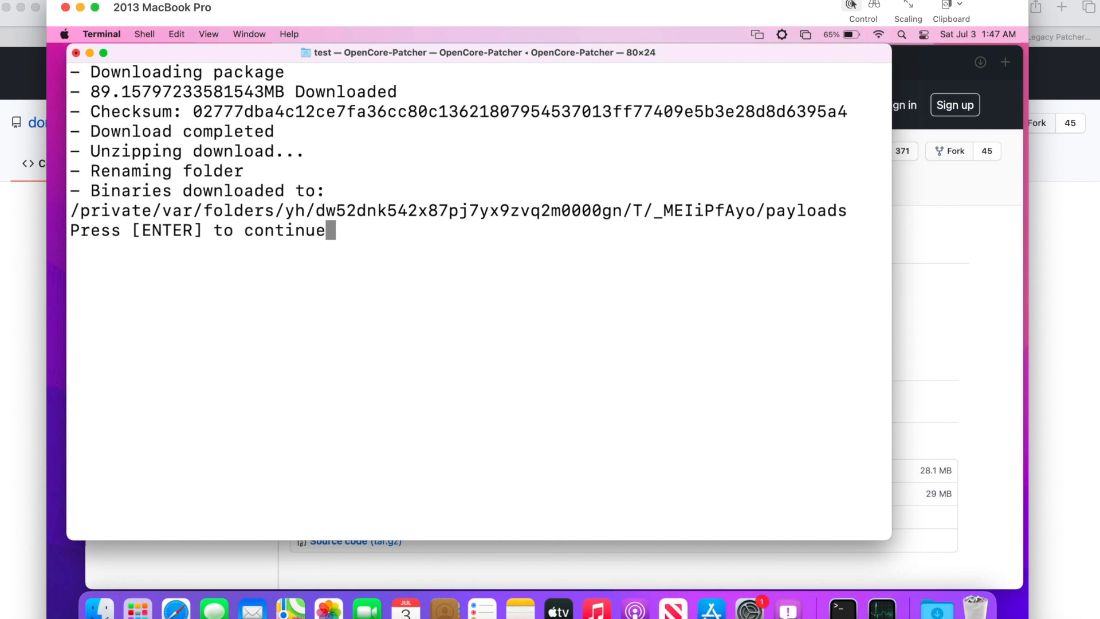
{"action": "key", "text": "Return"}
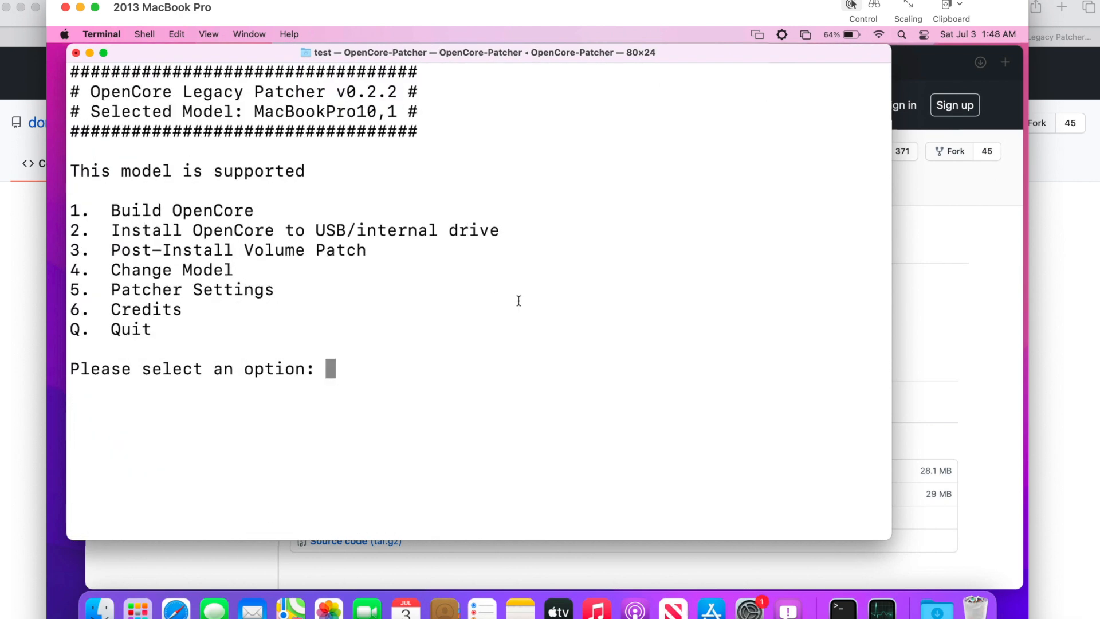
{"action": "mouse_move", "coordinate": [524, 310]}
{"action": "type", "text": "q"}
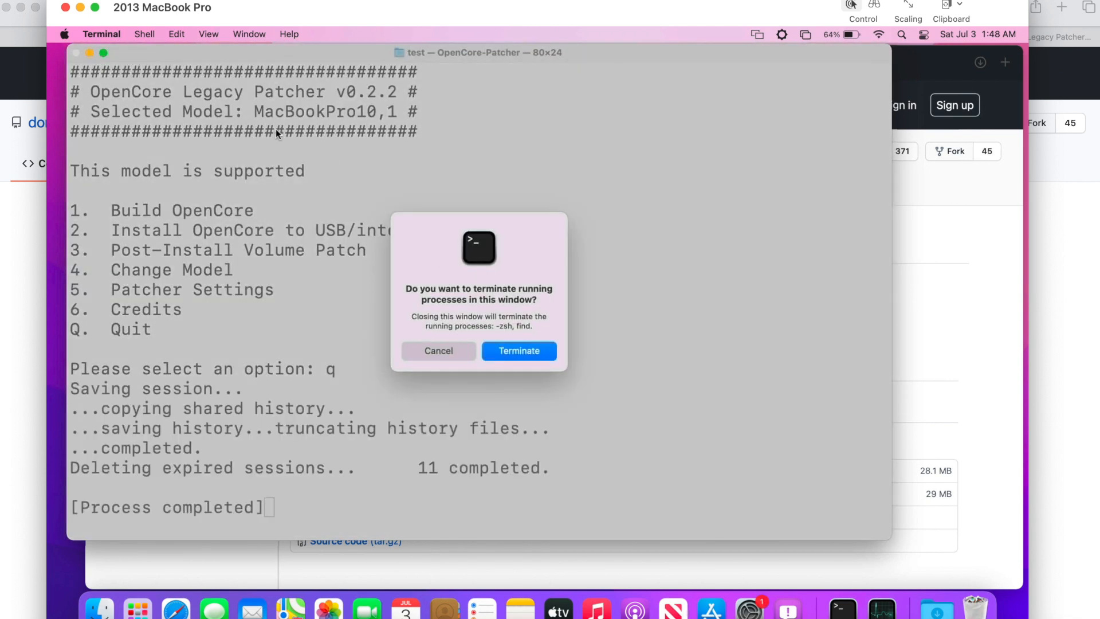
{"action": "mouse_move", "coordinate": [518, 350]}
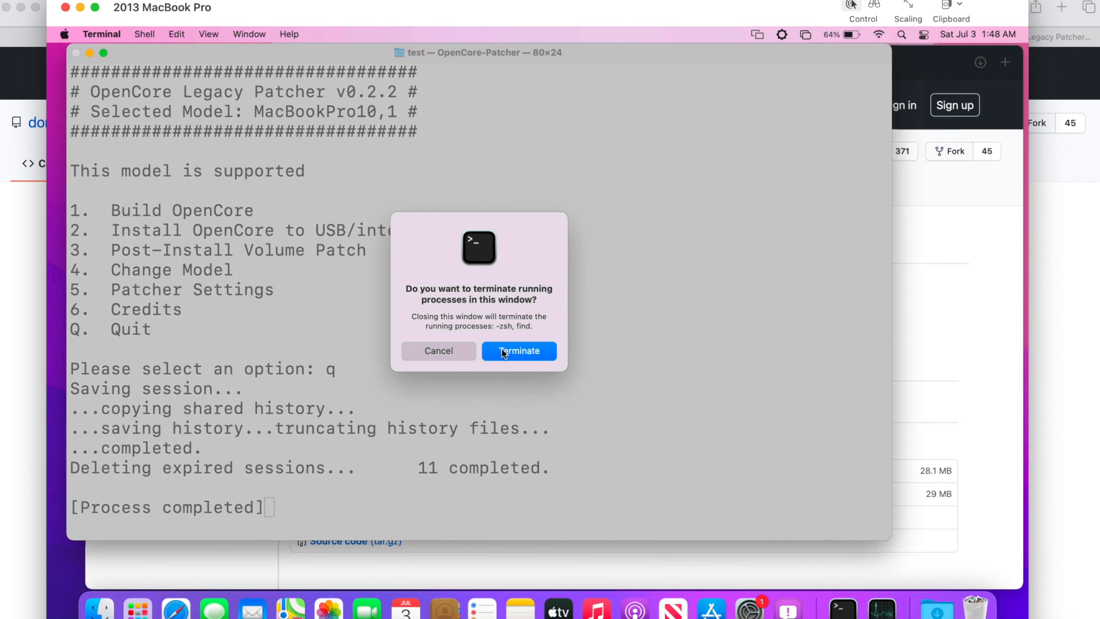
Terminate the patcher's Terminal session and confirm a restart from the Apple menu
{"action": "left_click", "coordinate": [64, 33]}
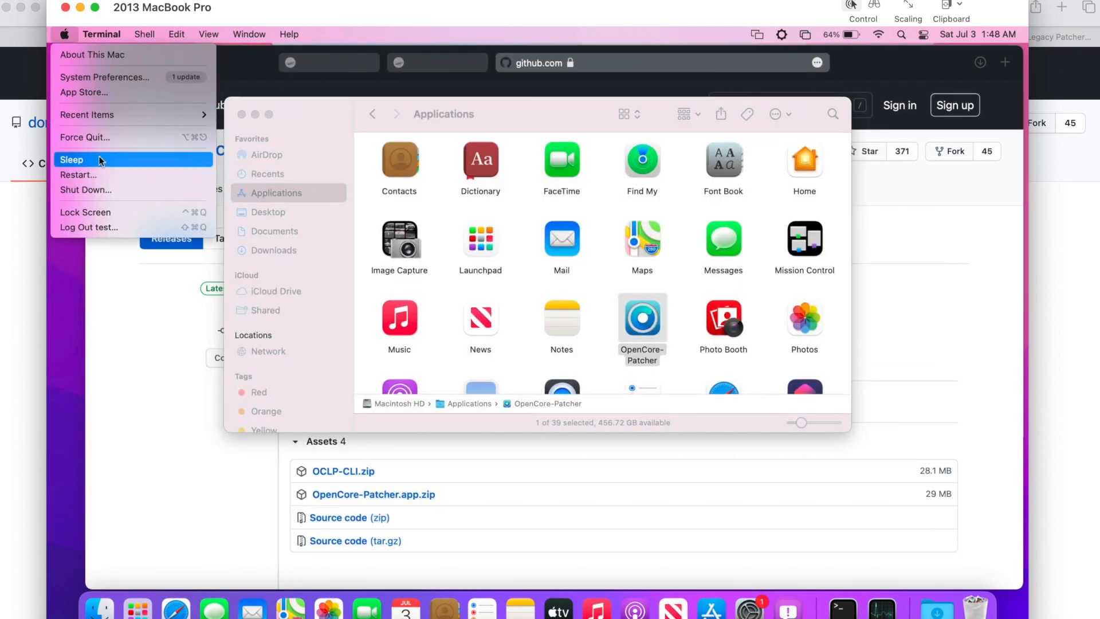
{"action": "left_click", "coordinate": [78, 174]}
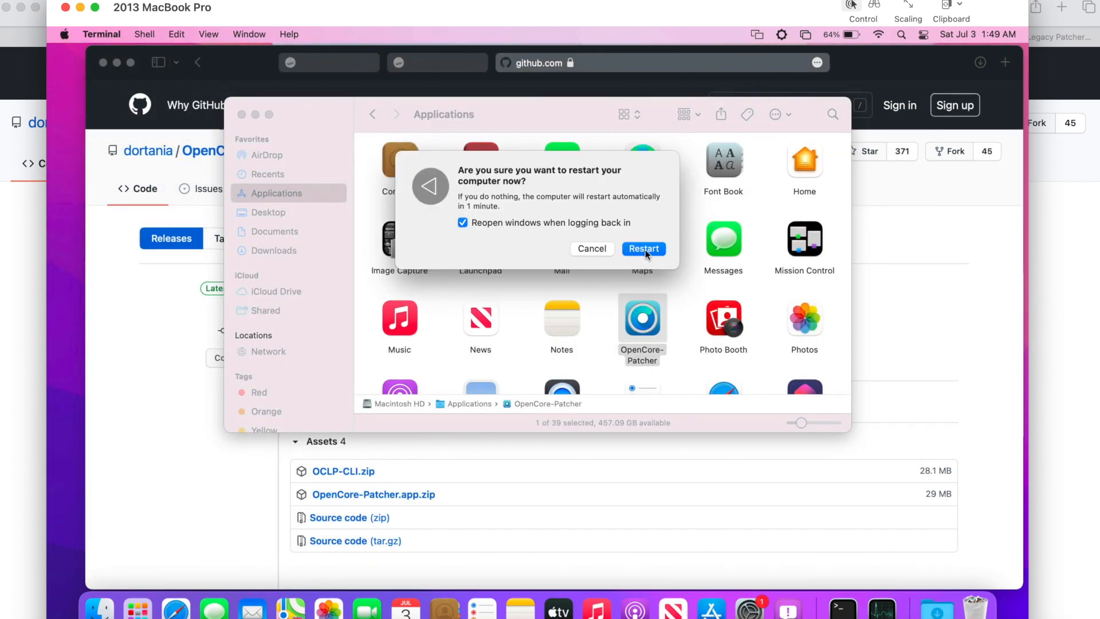
{"action": "left_click", "coordinate": [643, 249]}
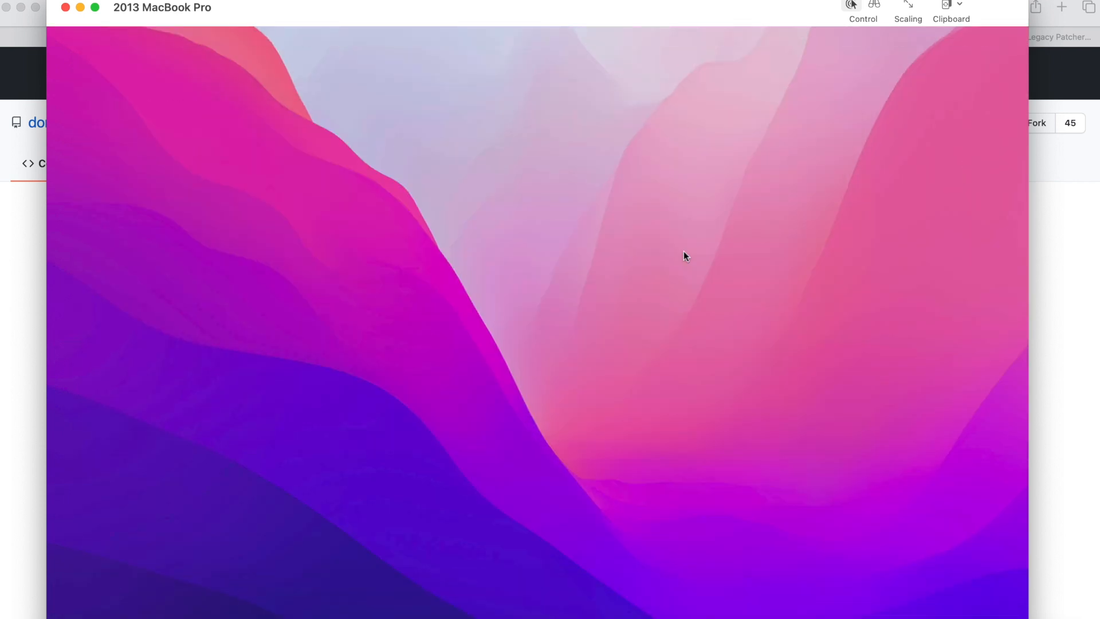